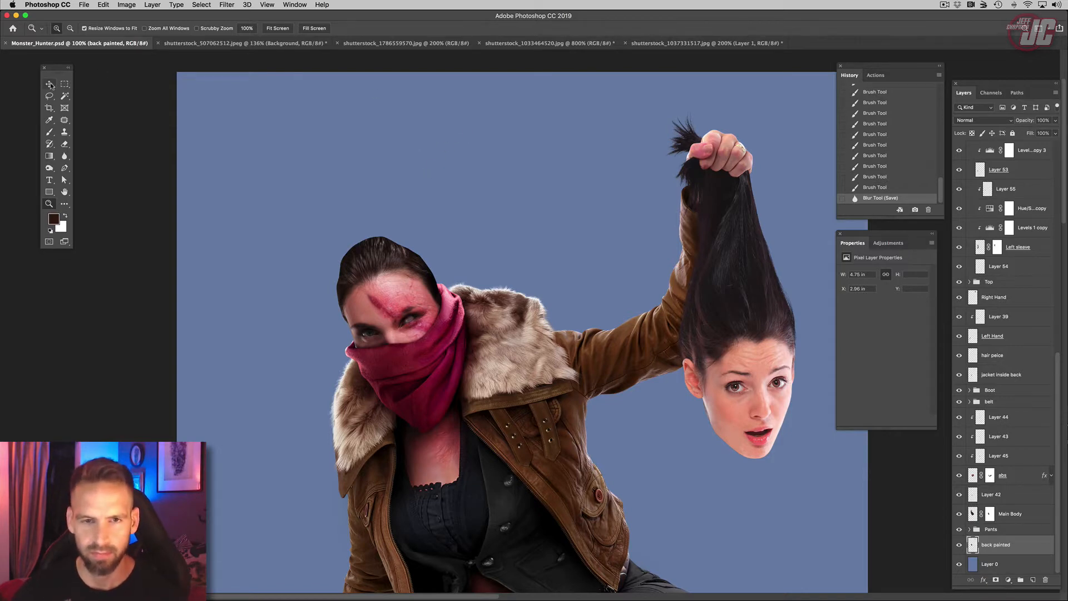
pyautogui.moveTo(170, 102)
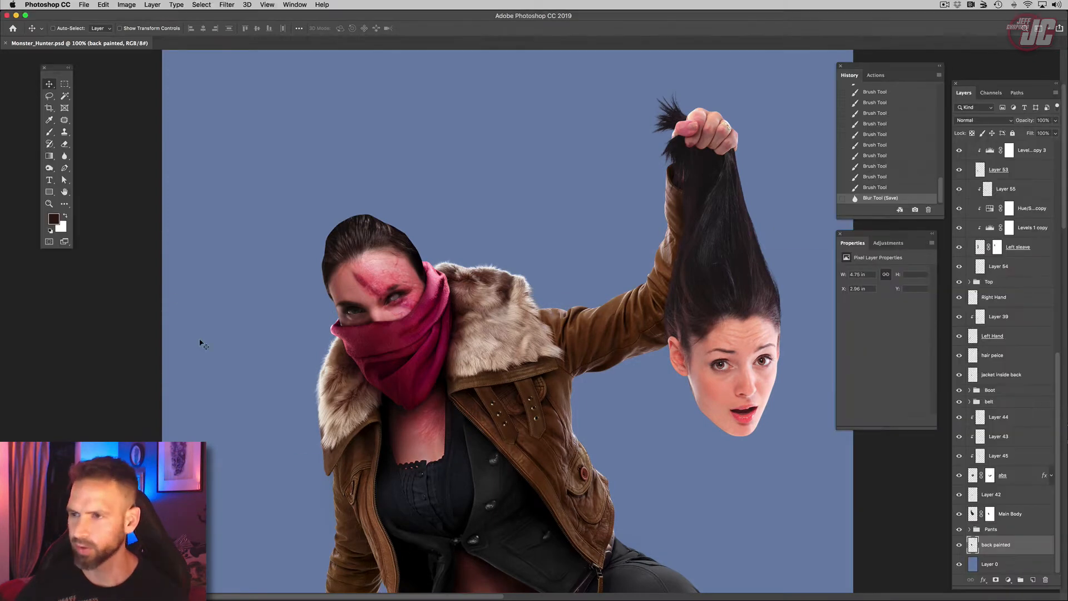
# Flip between the side-profile and front-facing blonde hair photos to compare them
pyautogui.click(360, 43)
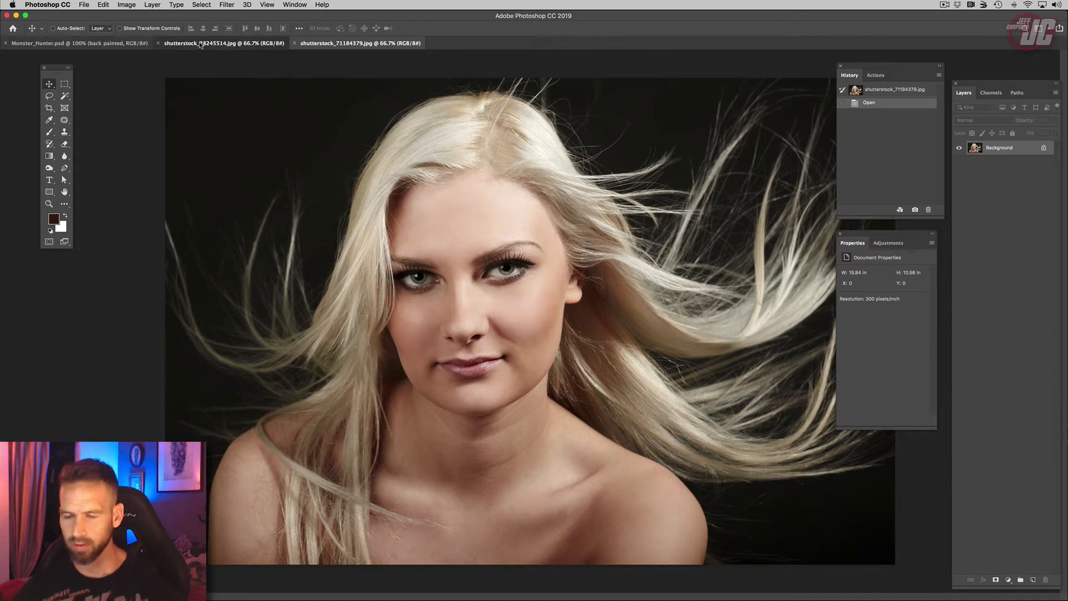
pyautogui.click(224, 43)
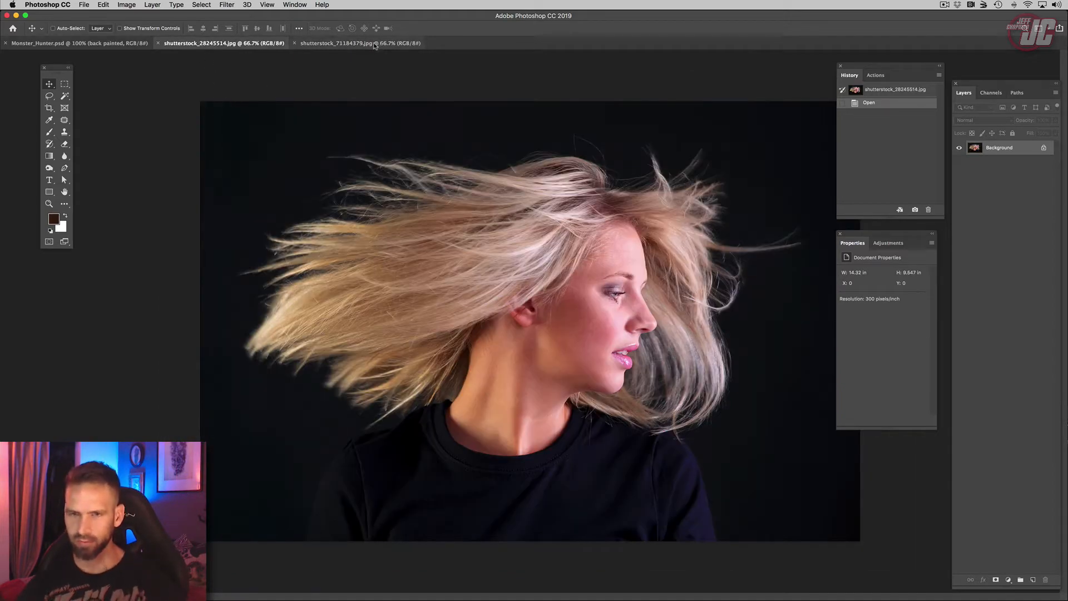
pyautogui.click(360, 42)
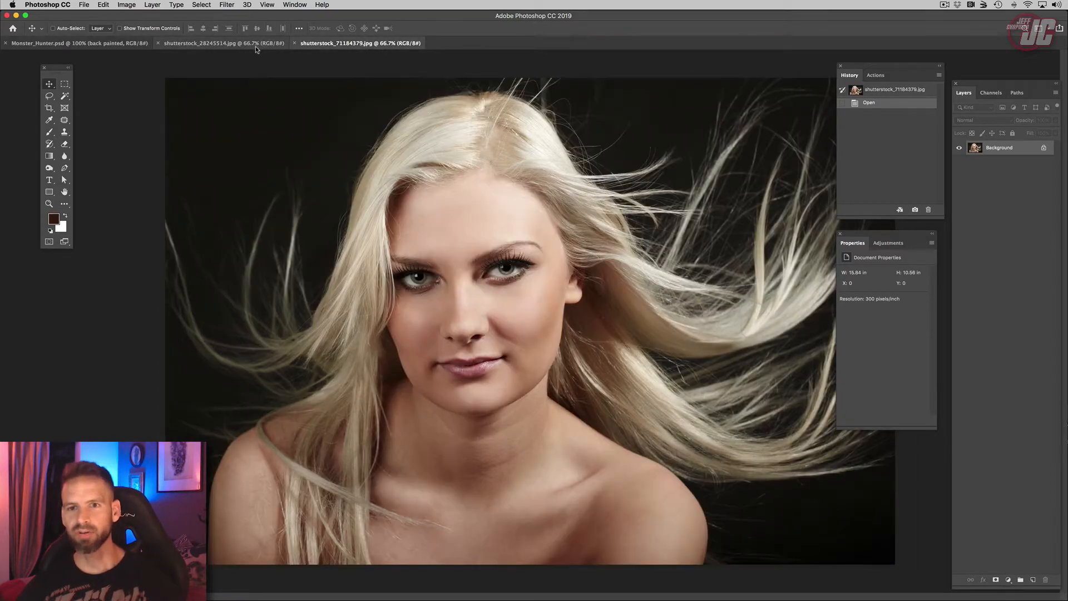
pyautogui.click(198, 43)
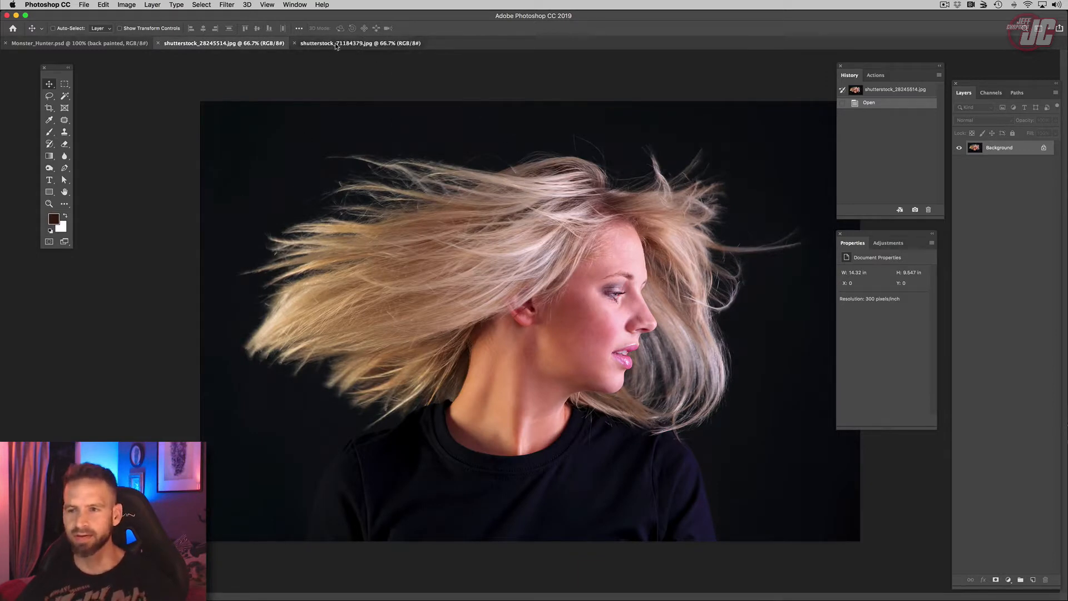
pyautogui.click(360, 43)
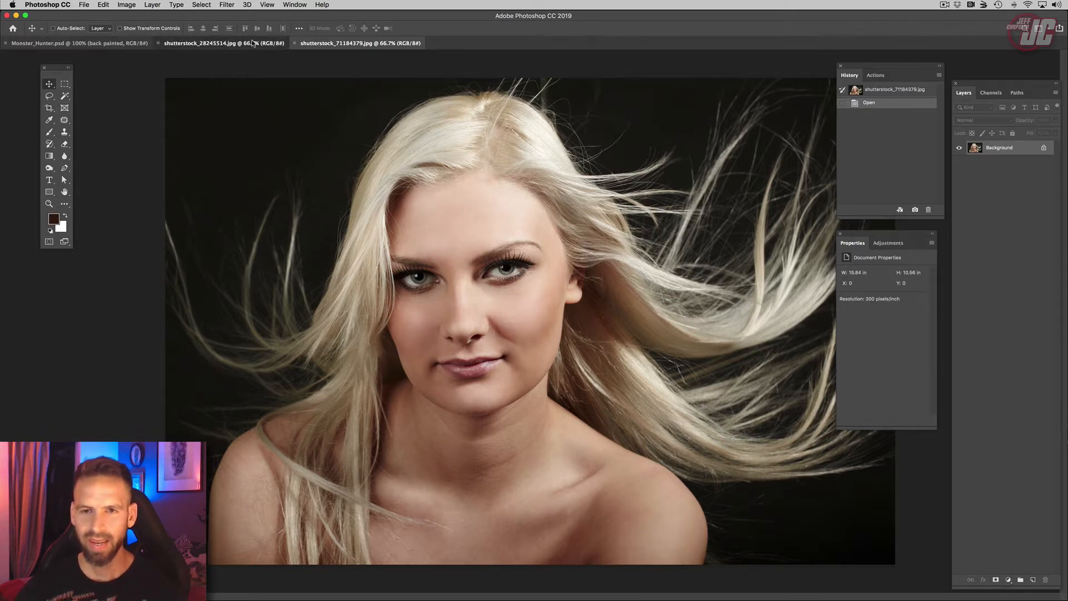
pyautogui.click(207, 43)
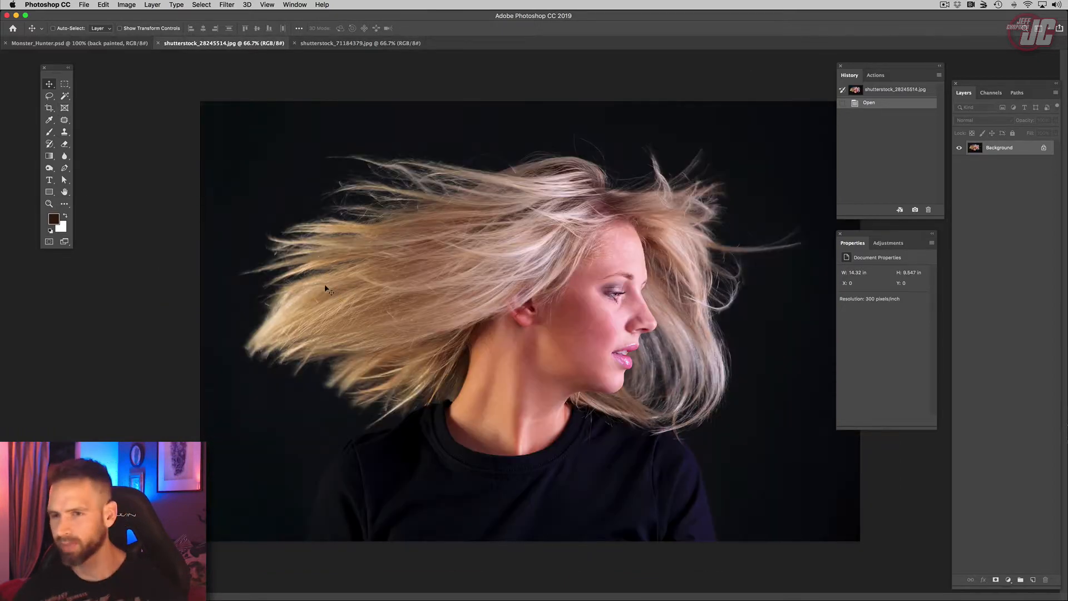
# Zoom in on the front-facing model's hairline with the Zoom tool
pyautogui.click(49, 203)
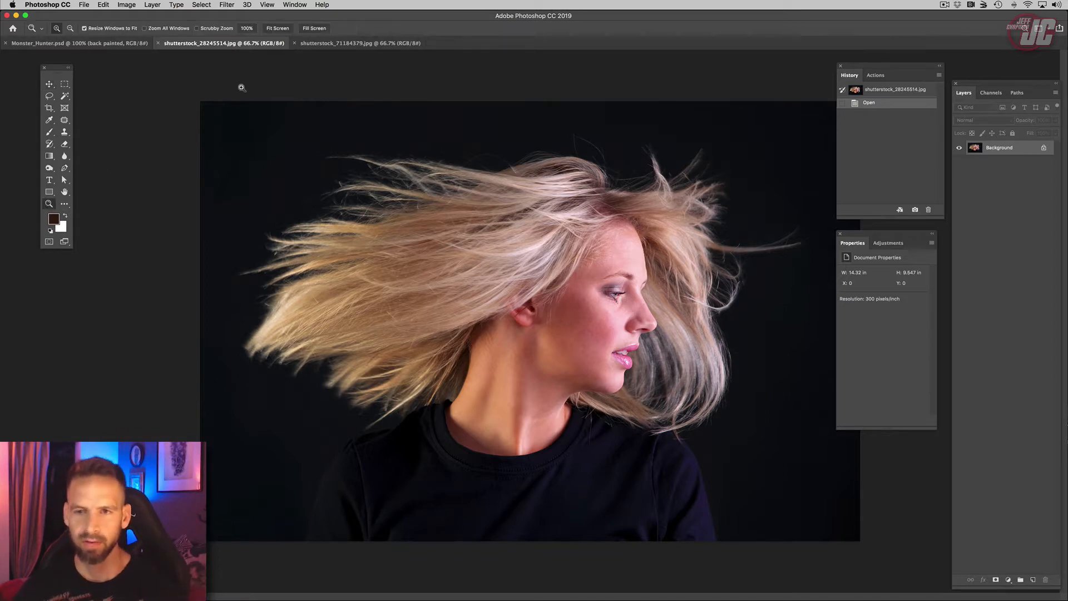
pyautogui.click(360, 43)
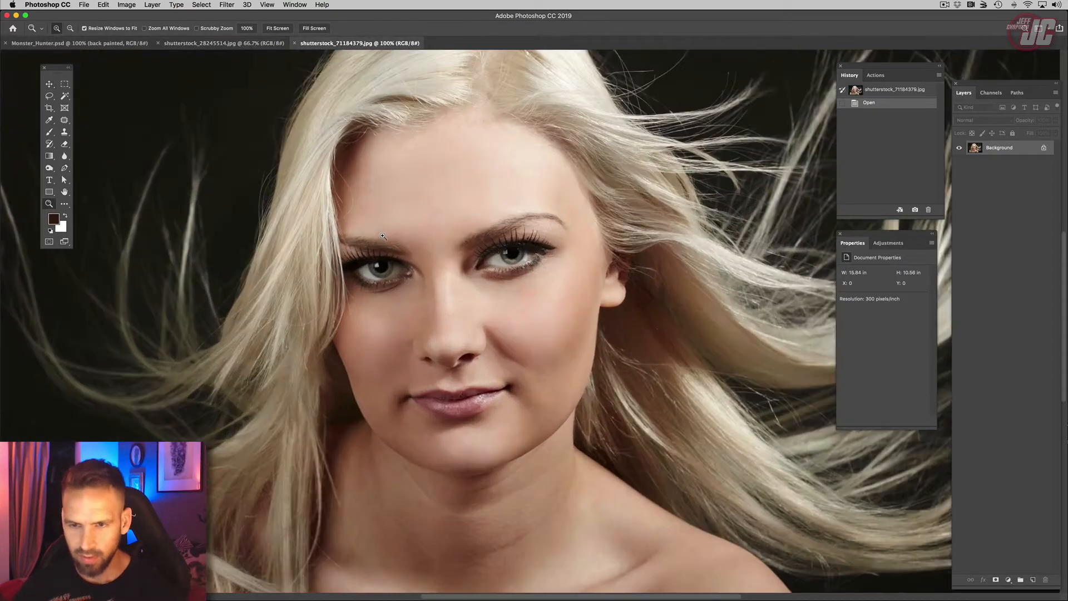
pyautogui.click(382, 236)
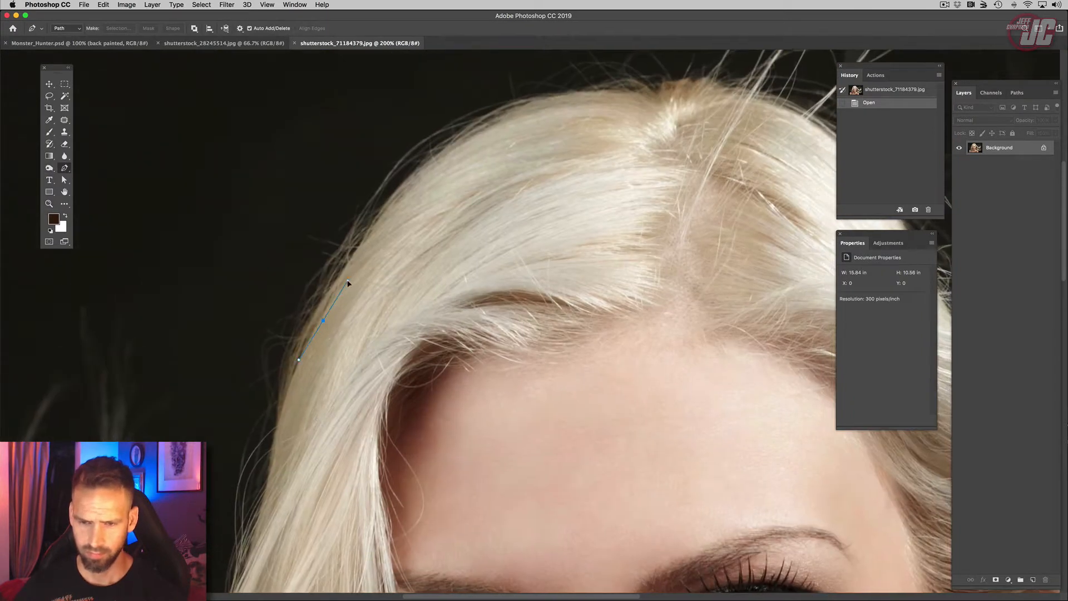
# Place another Pen anchor point along the front-facing model's hair edge
pyautogui.click(531, 109)
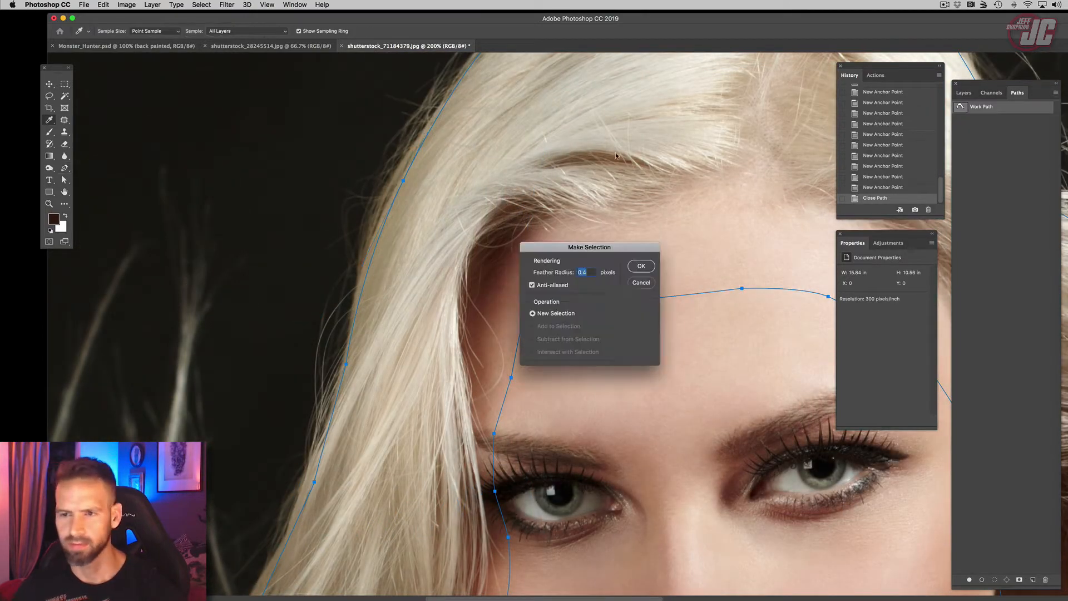
# Turn the path into a selection and copy the hair onto Layer 2 with the face cut away
pyautogui.click(639, 266)
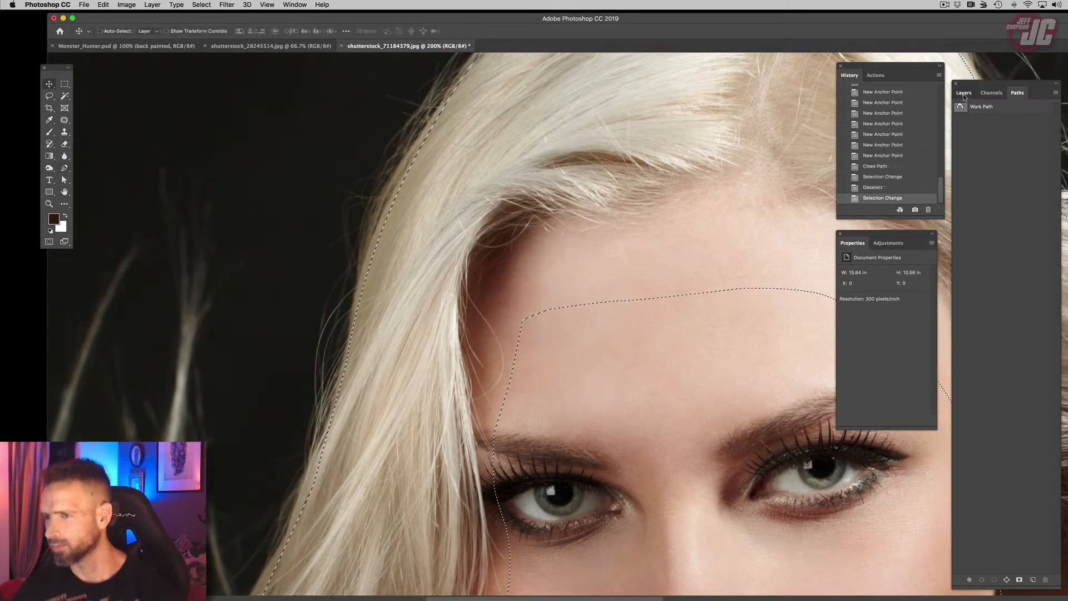
pyautogui.click(964, 93)
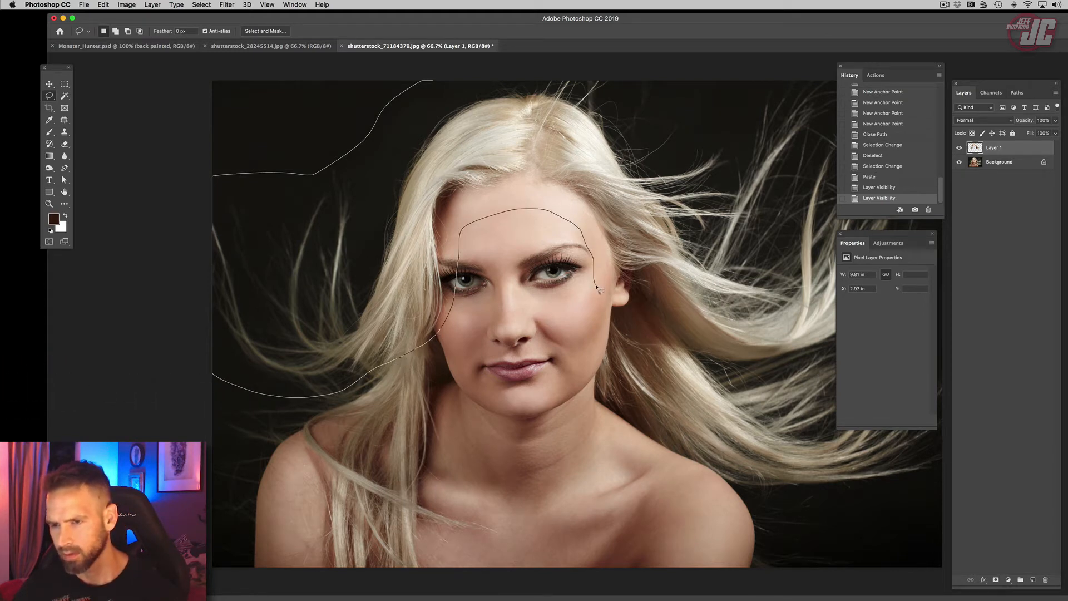
pyautogui.click(798, 361)
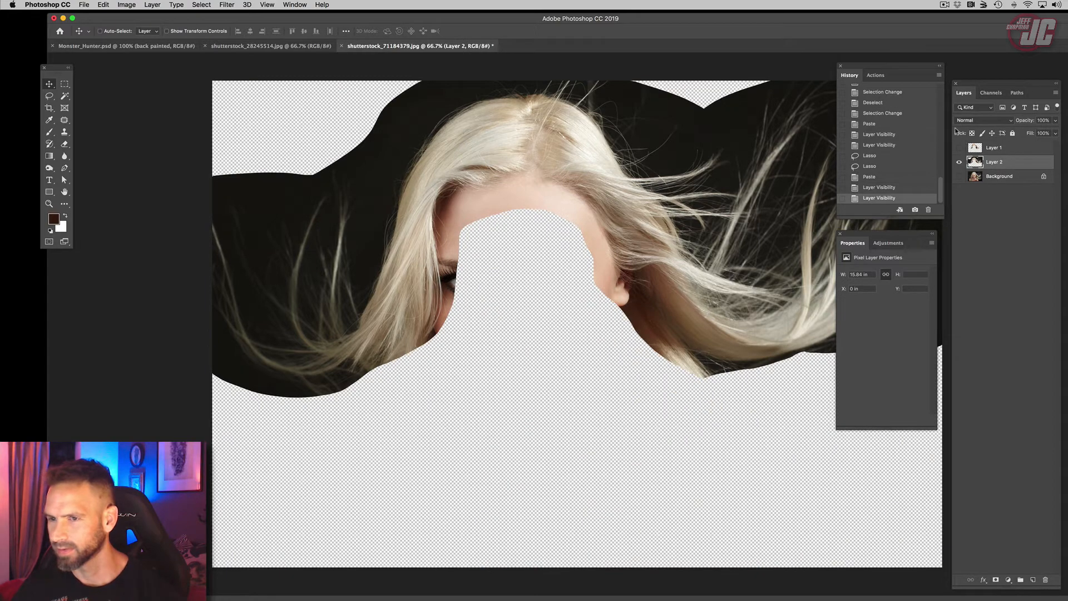
pyautogui.click(990, 93)
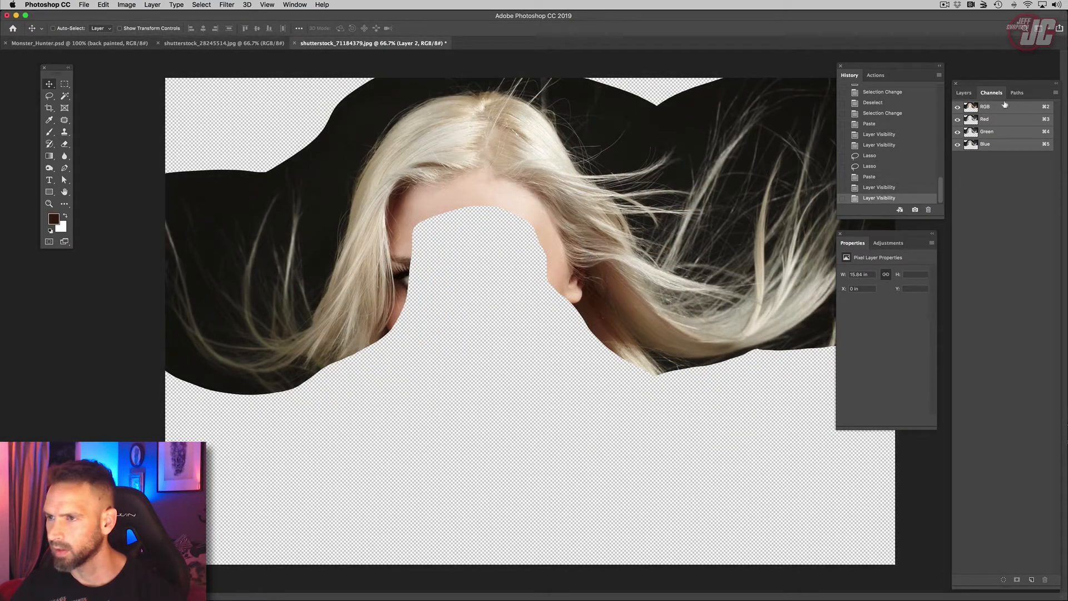
# Select the Red channel, where the hair contrasts most, to duplicate as Red copy
pyautogui.click(986, 119)
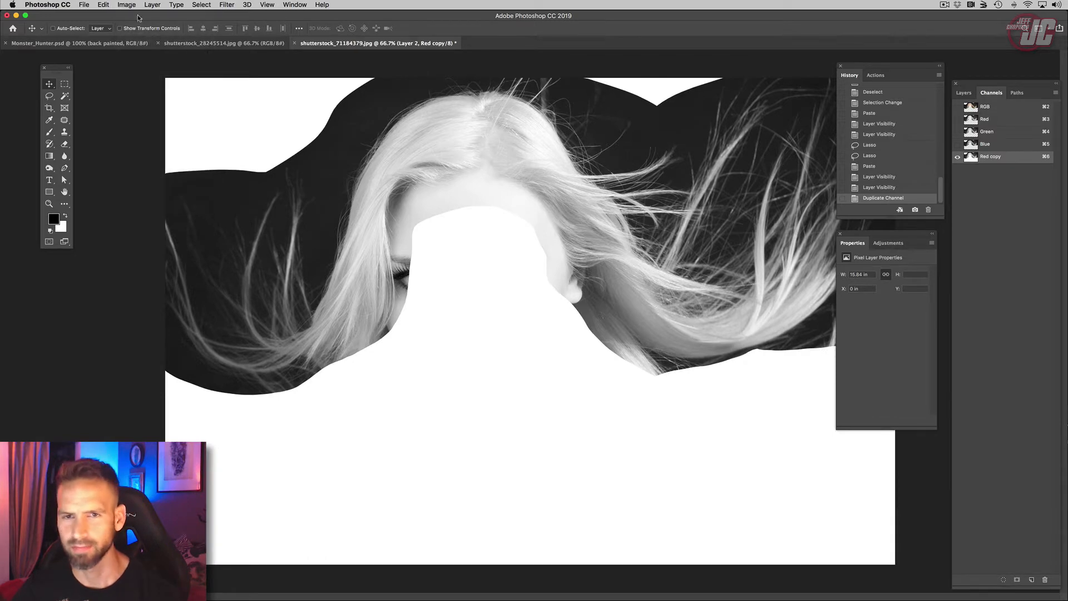
# Apply Levels to Red copy, moving the white input slider to about 207
pyautogui.click(126, 5)
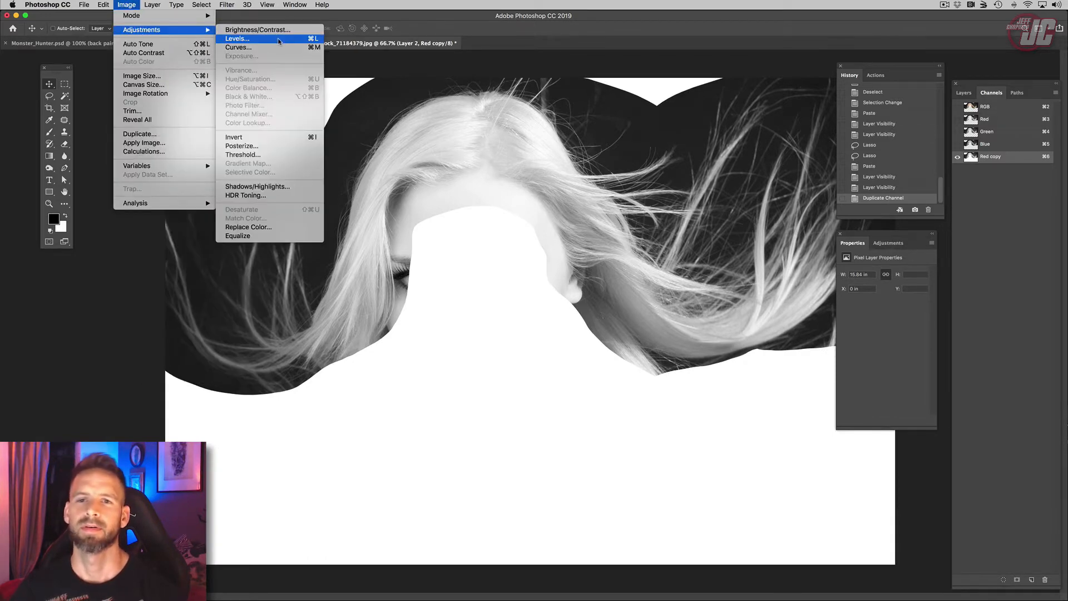
pyautogui.click(237, 38)
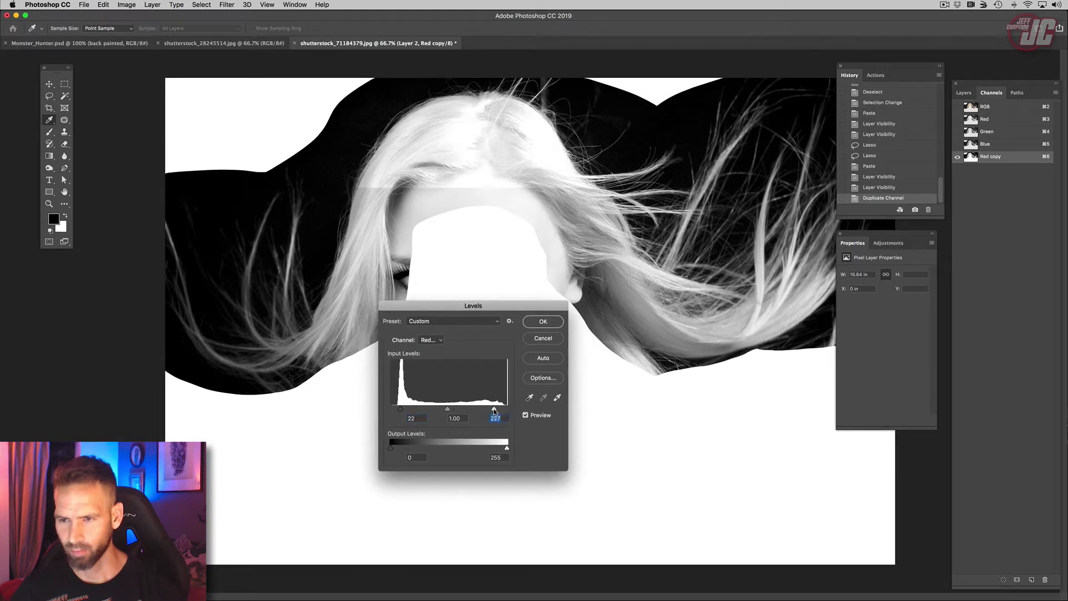
pyautogui.moveTo(494, 409); pyautogui.dragTo(488, 409)
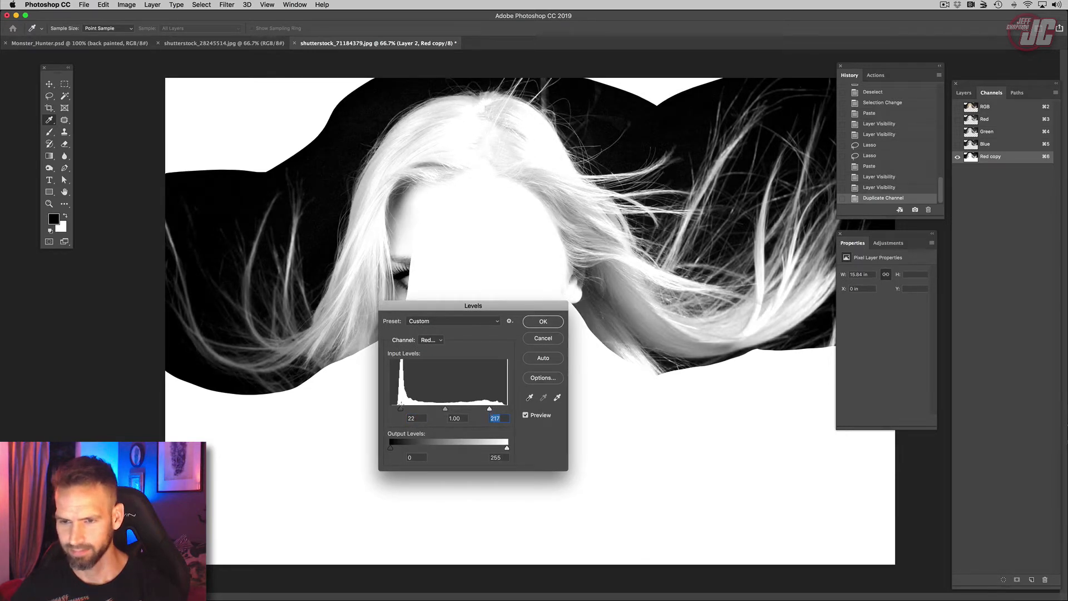
pyautogui.click(543, 321)
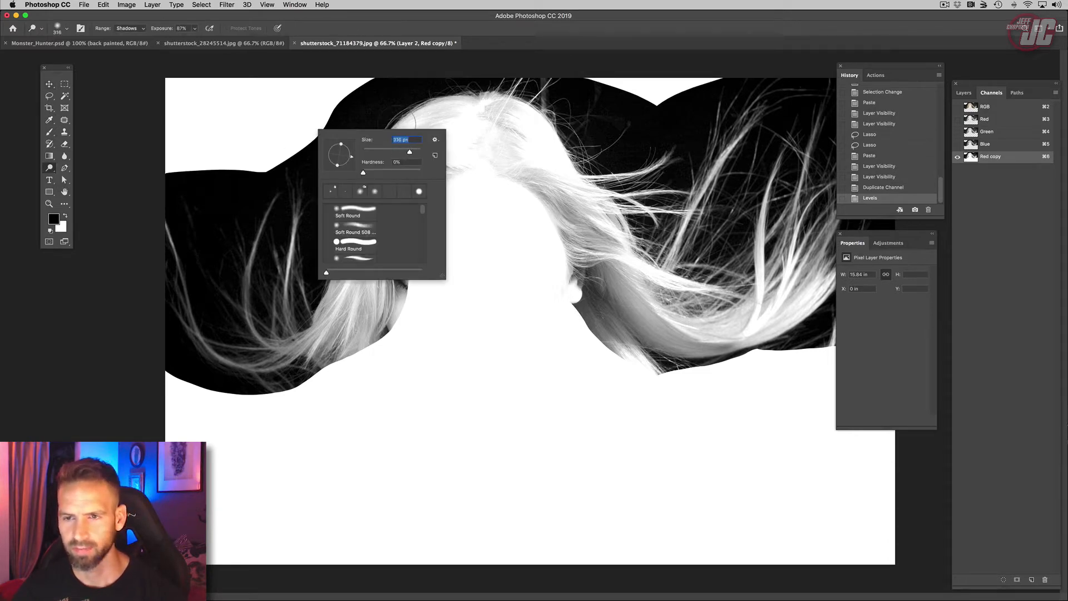
# Dodge the highlights along the hairline and top of the head in Red copy
pyautogui.click(128, 28)
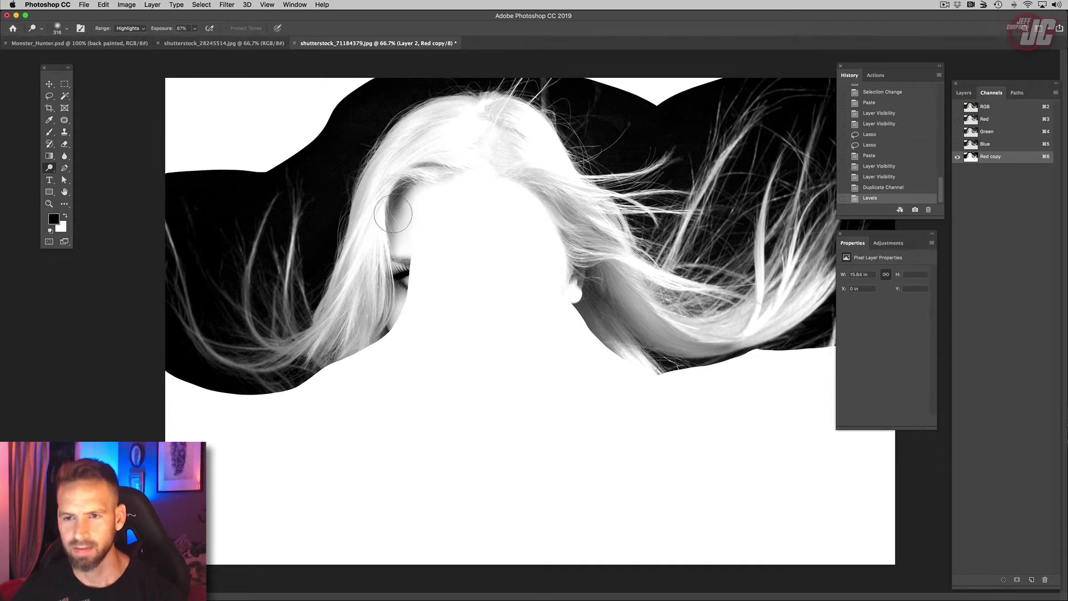
pyautogui.moveTo(391, 215); pyautogui.dragTo(522, 138)
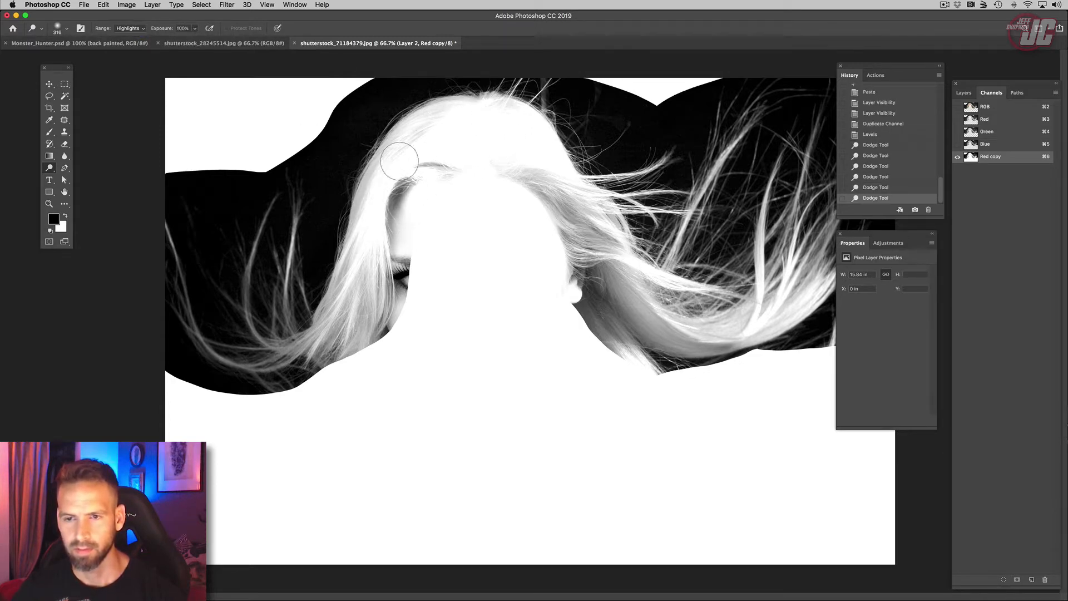
pyautogui.moveTo(401, 161); pyautogui.dragTo(347, 340)
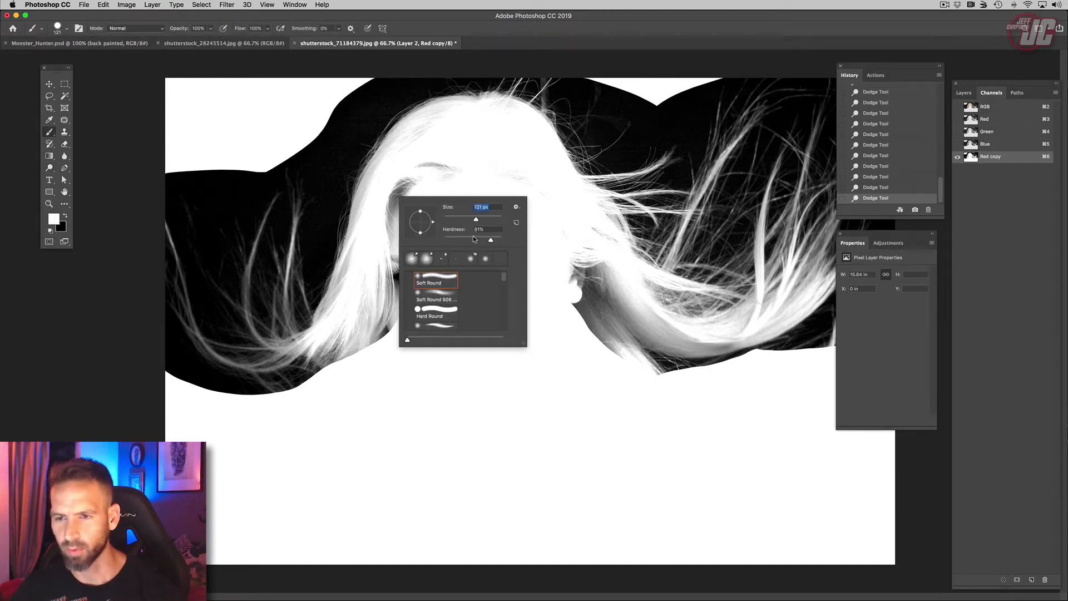
# Paint the face and head area white with the Brush in Overlay mode
pyautogui.click(136, 28)
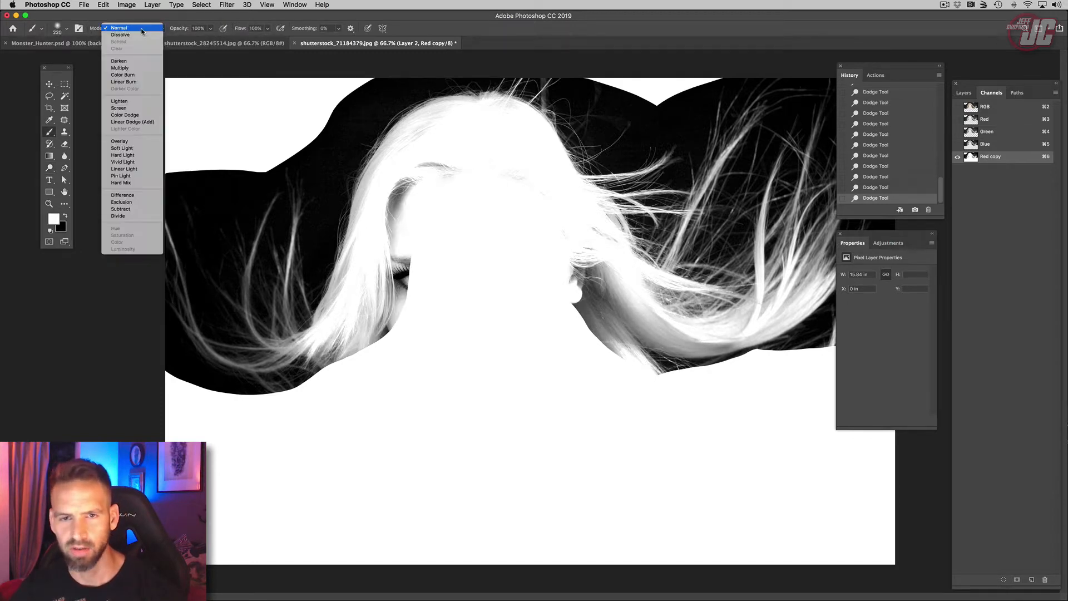
pyautogui.click(119, 141)
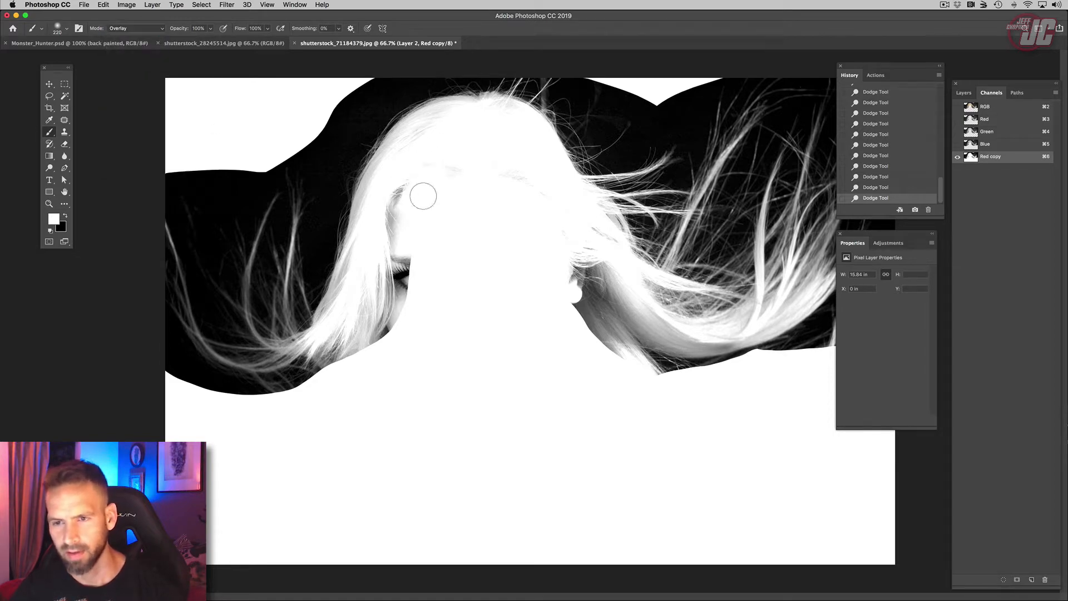
pyautogui.moveTo(423, 197); pyautogui.dragTo(320, 88)
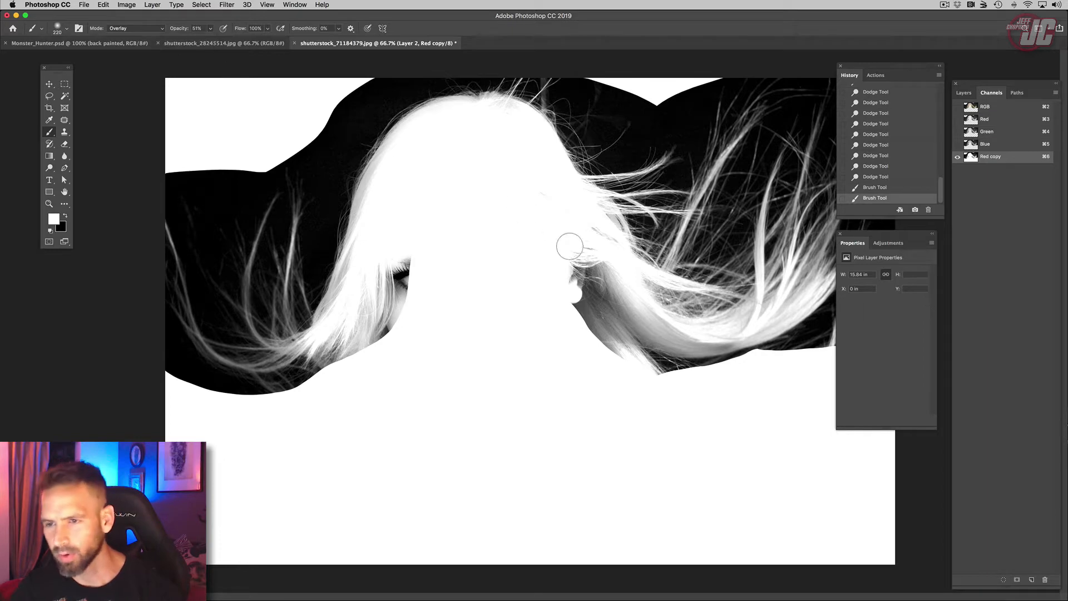
pyautogui.moveTo(568, 246); pyautogui.dragTo(627, 300)
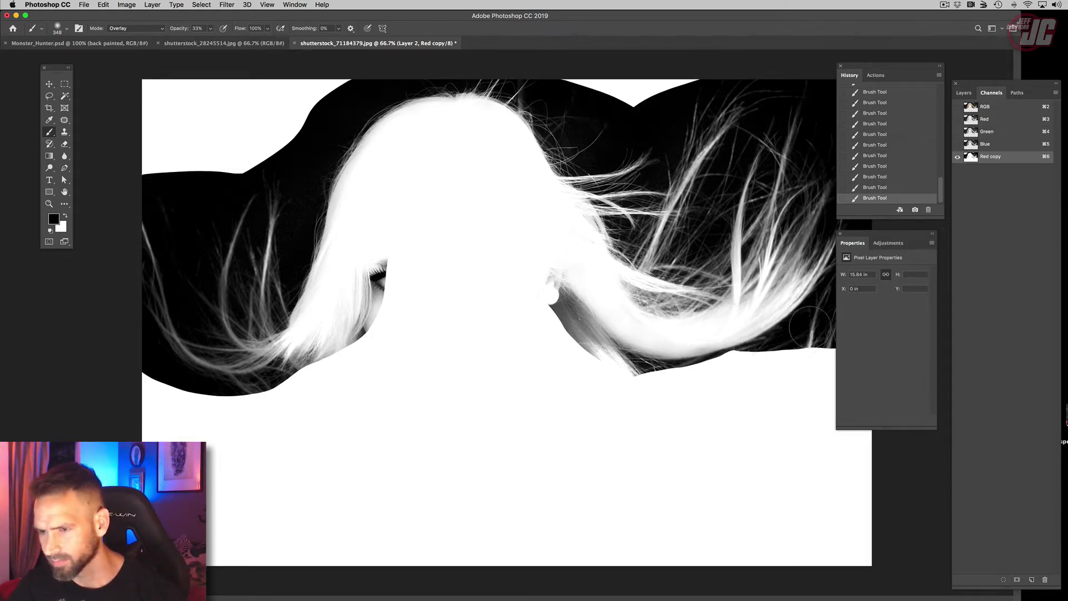
pyautogui.click(811, 327)
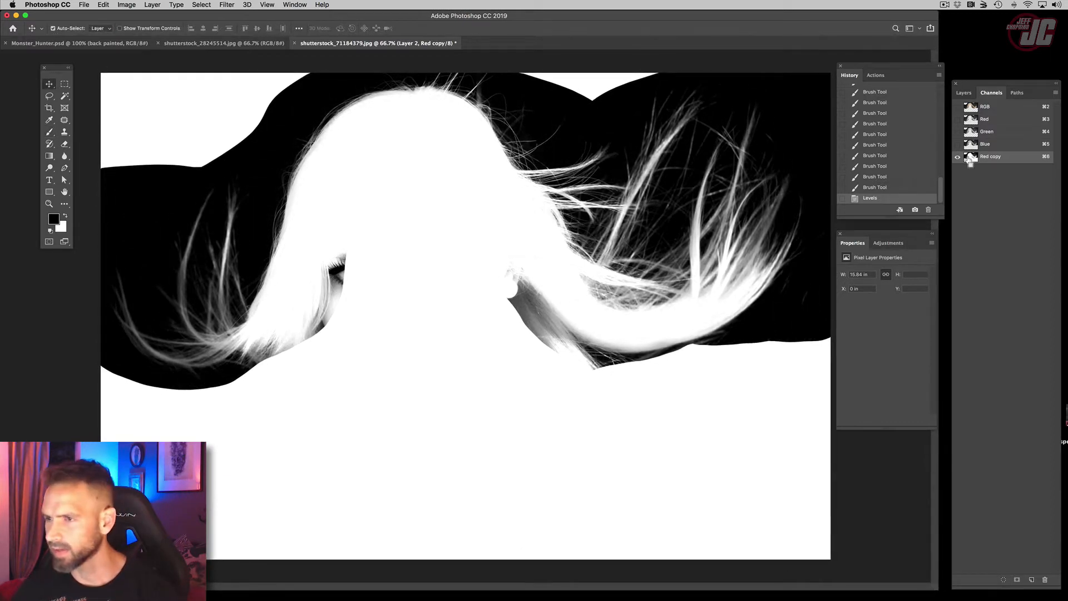
# Extract the hair to its own layer and add a Lighten Color Overlay sampled from the blonde hair
pyautogui.click(201, 5)
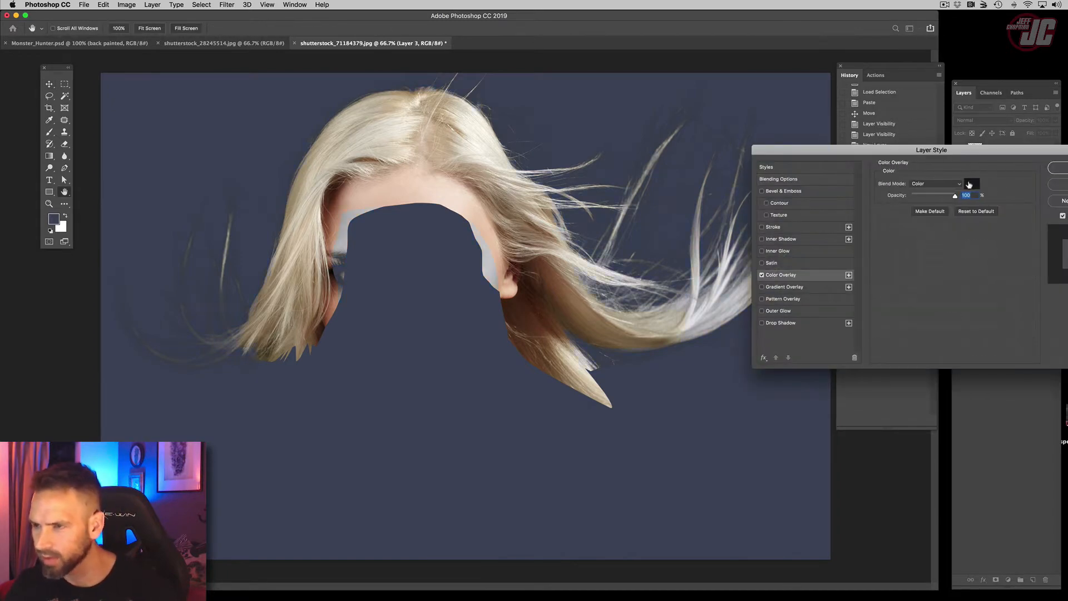
pyautogui.click(971, 184)
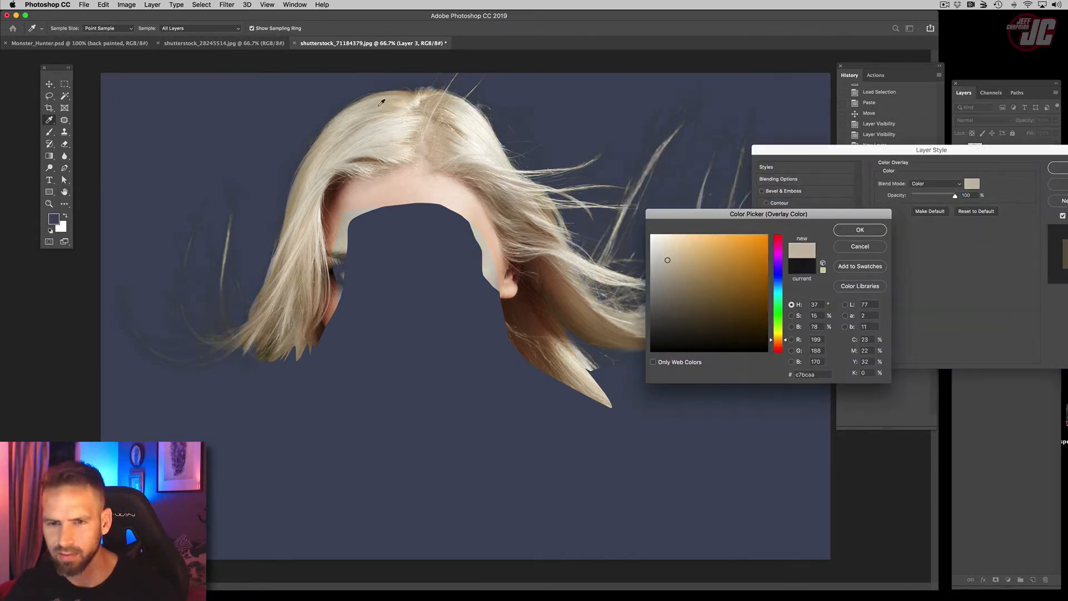
pyautogui.click(937, 183)
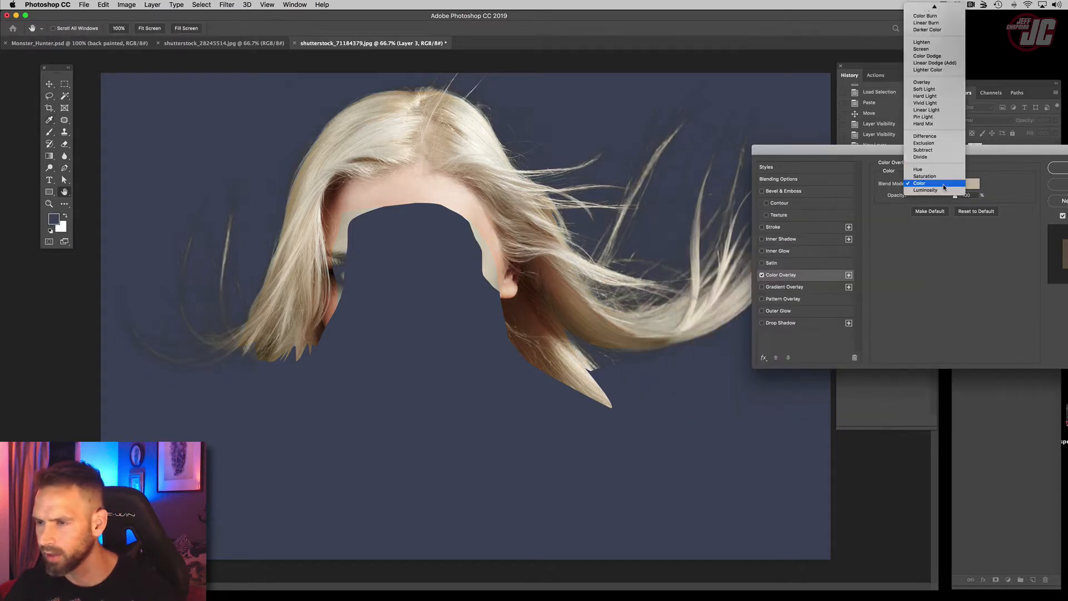
pyautogui.click(922, 42)
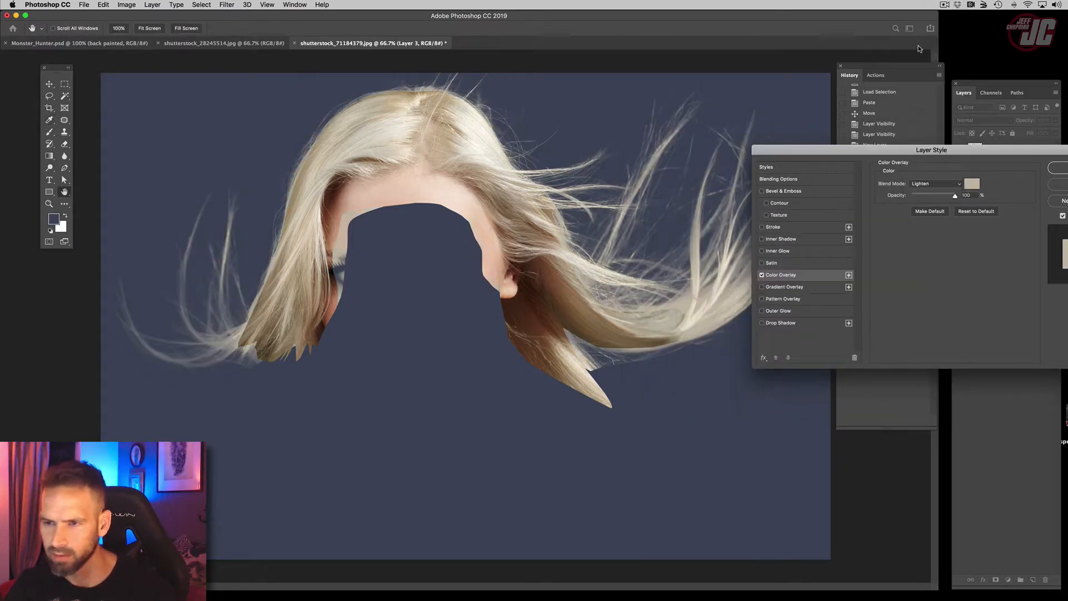
pyautogui.moveTo(932, 150); pyautogui.dragTo(935, 244)
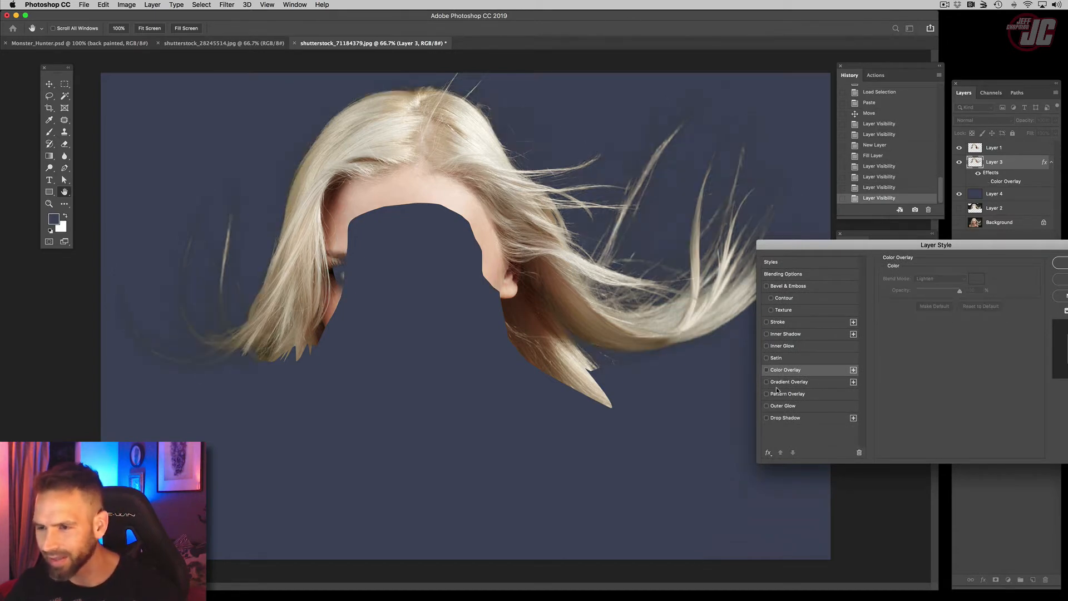
pyautogui.click(768, 369)
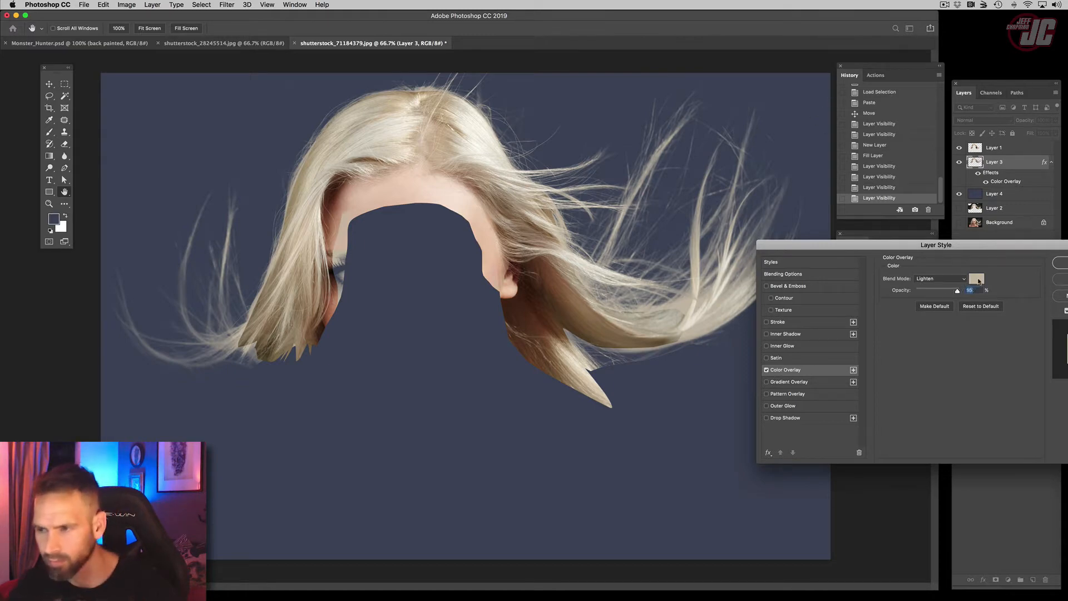
pyautogui.click(977, 278)
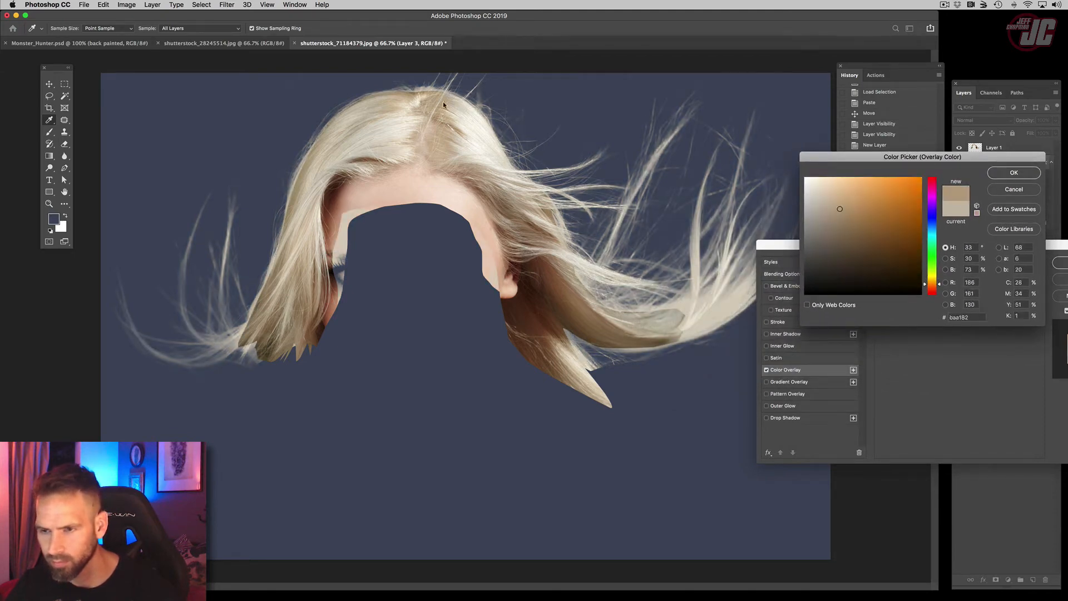
pyautogui.click(1013, 172)
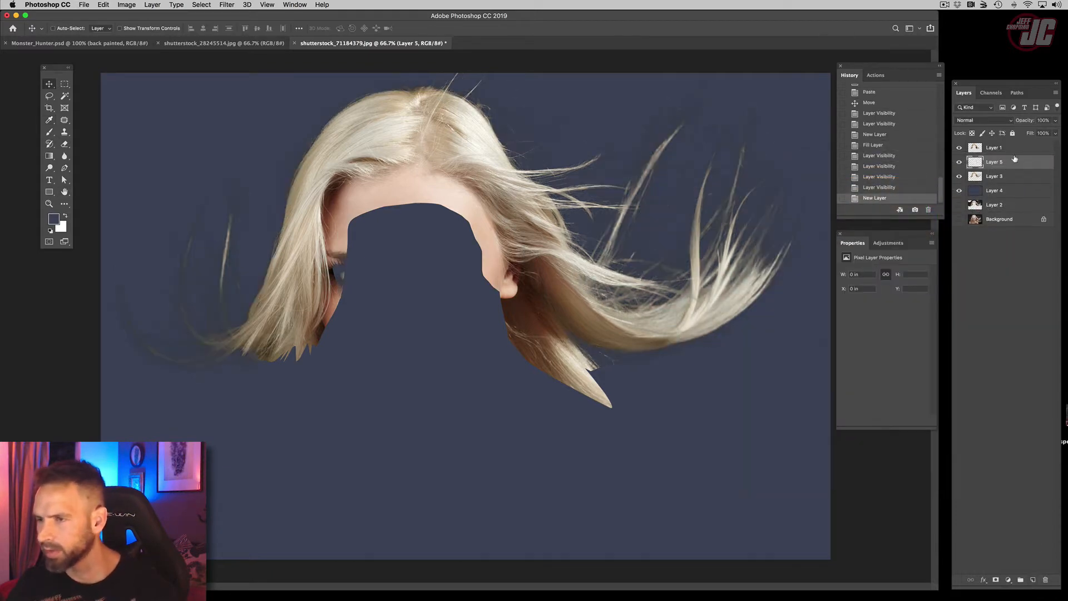
# Clip a new layer to the hair and paint blonde over darker strands in Normal mode
pyautogui.rightClick(994, 162)
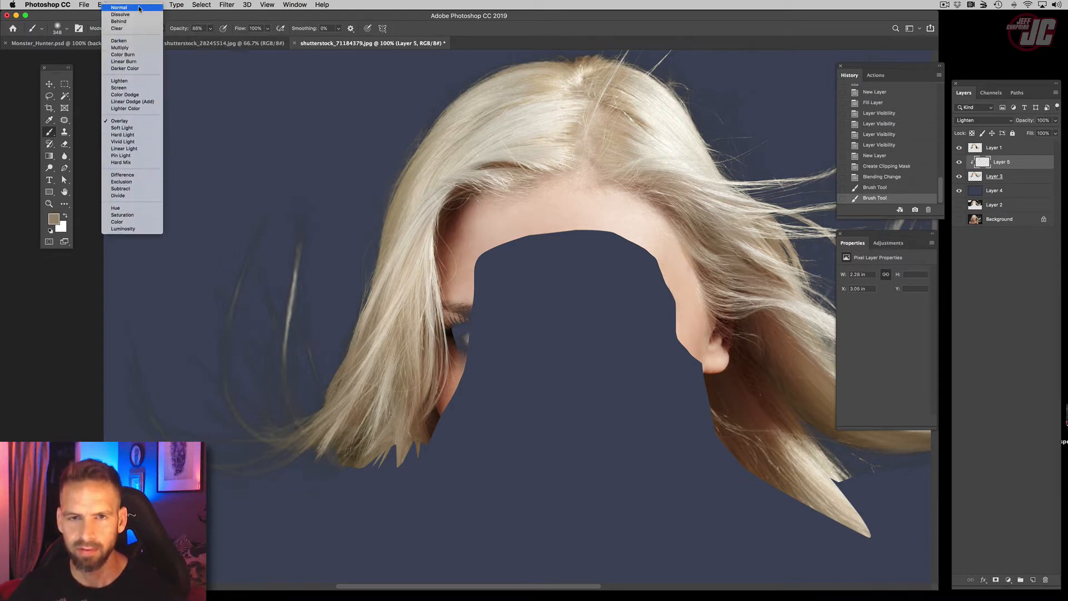
pyautogui.click(119, 7)
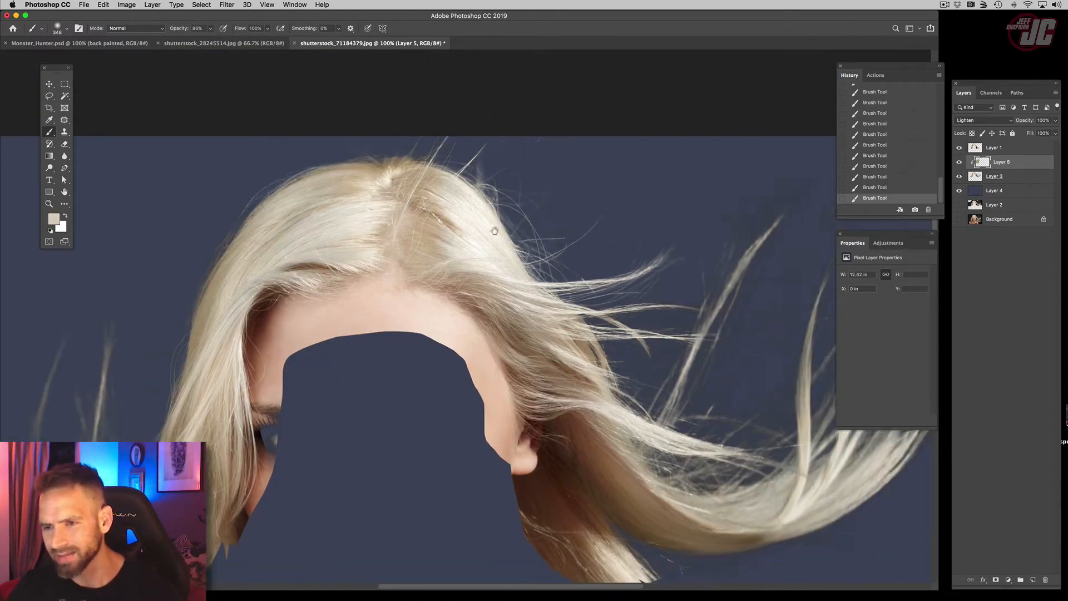
pyautogui.scroll(-3)
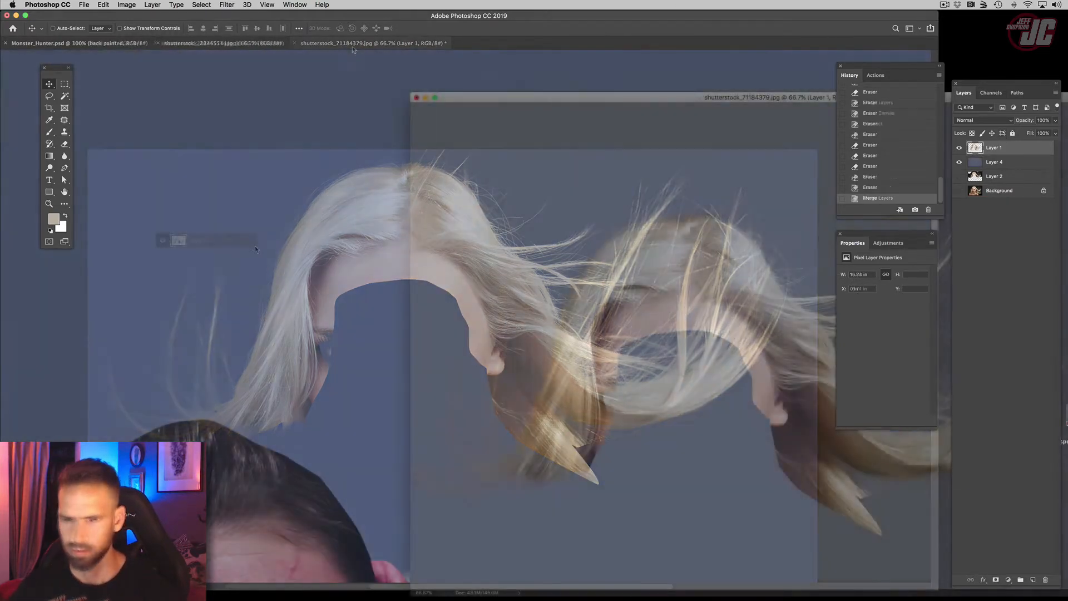
# Place the hair on the figure's head in Monster_Hunter.psd and burn along the hairline
pyautogui.click(73, 43)
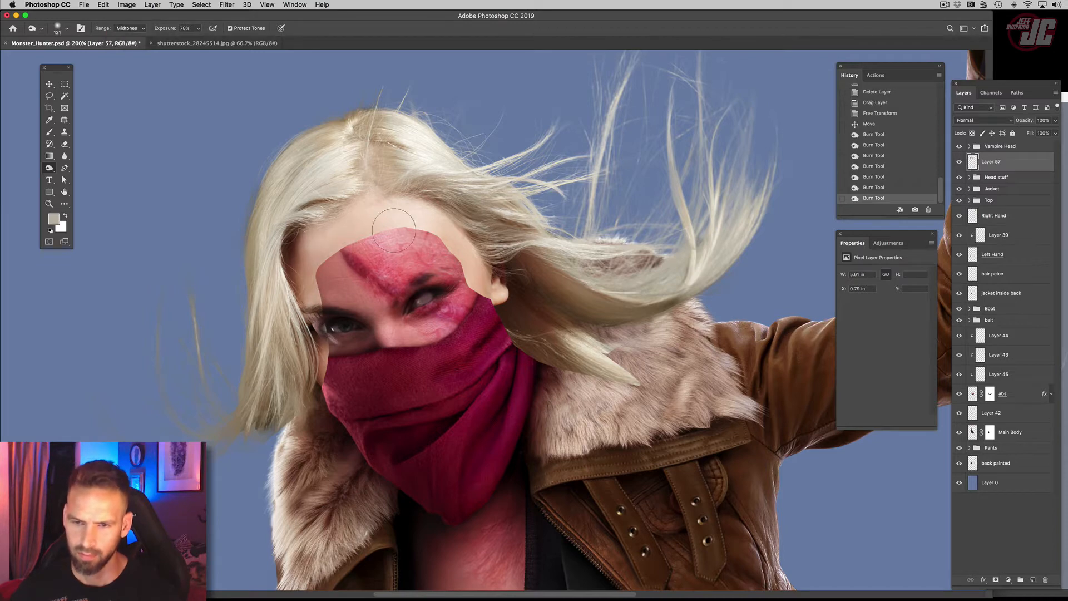
pyautogui.moveTo(395, 228); pyautogui.dragTo(484, 282)
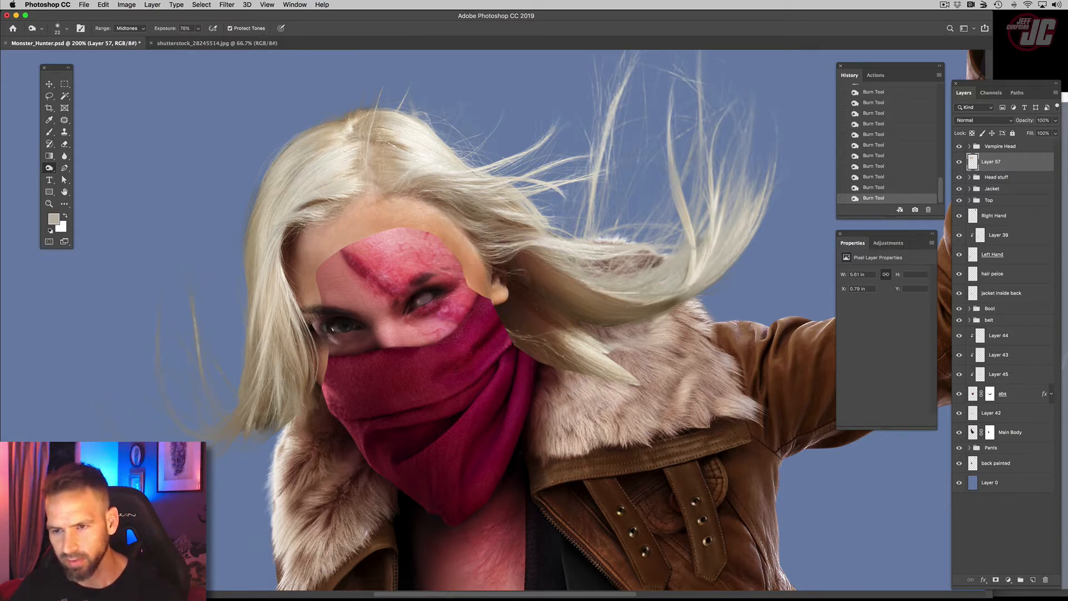
# Shift the hair's Hue to about -12, then rename its layer, typing 'Hai'
pyautogui.click(127, 5)
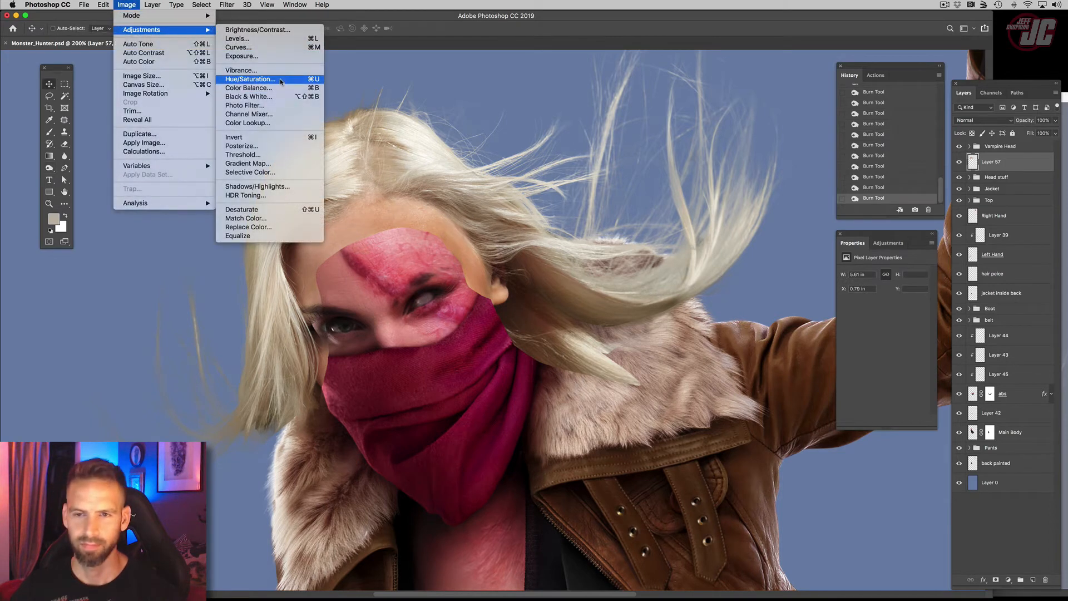
pyautogui.click(250, 79)
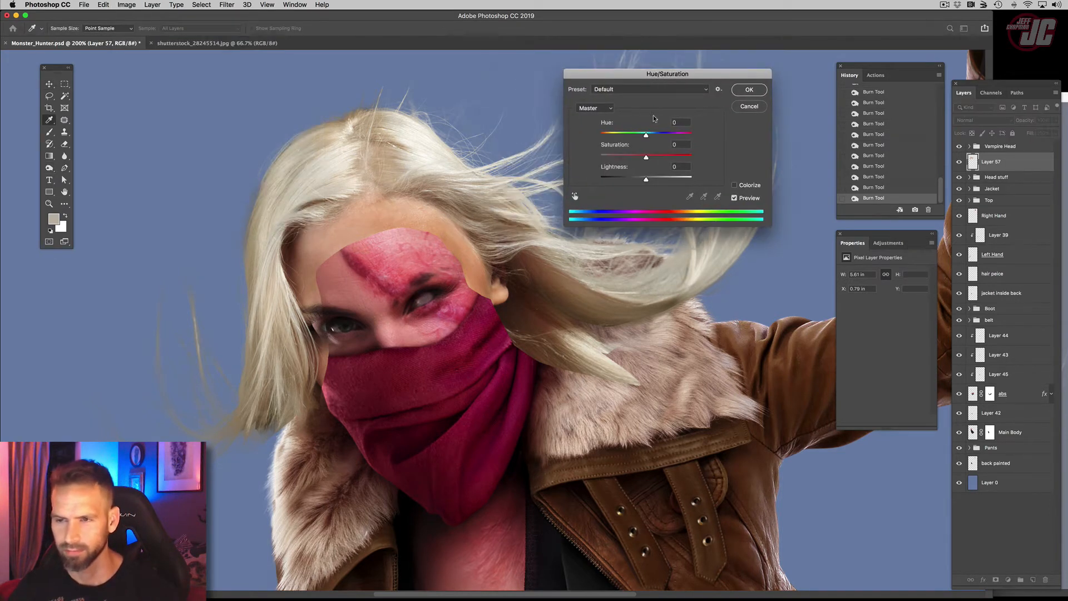
pyautogui.moveTo(646, 134); pyautogui.dragTo(640, 135)
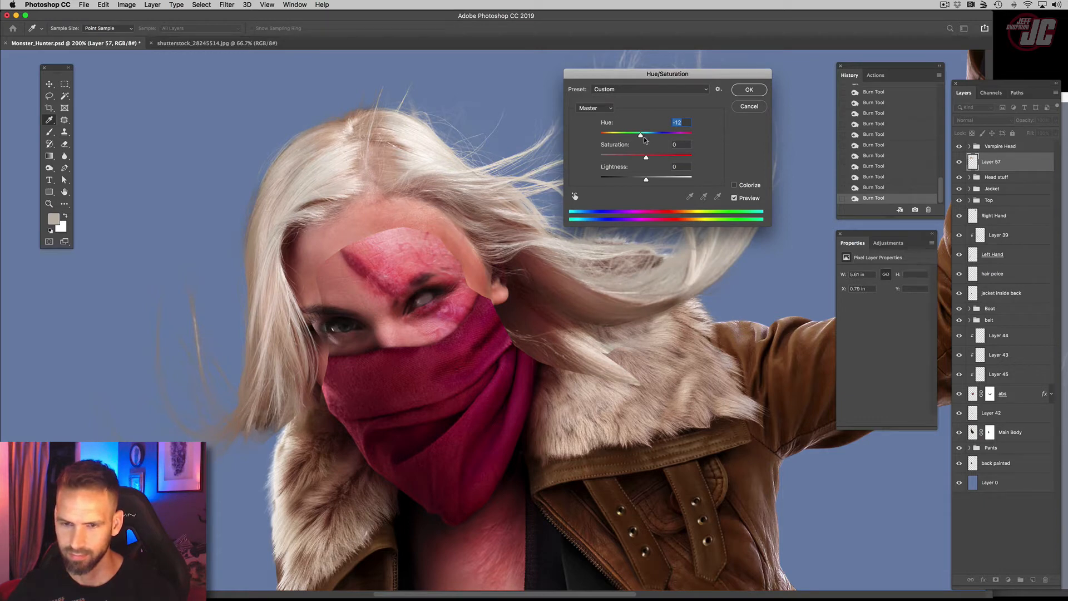
pyautogui.click(748, 89)
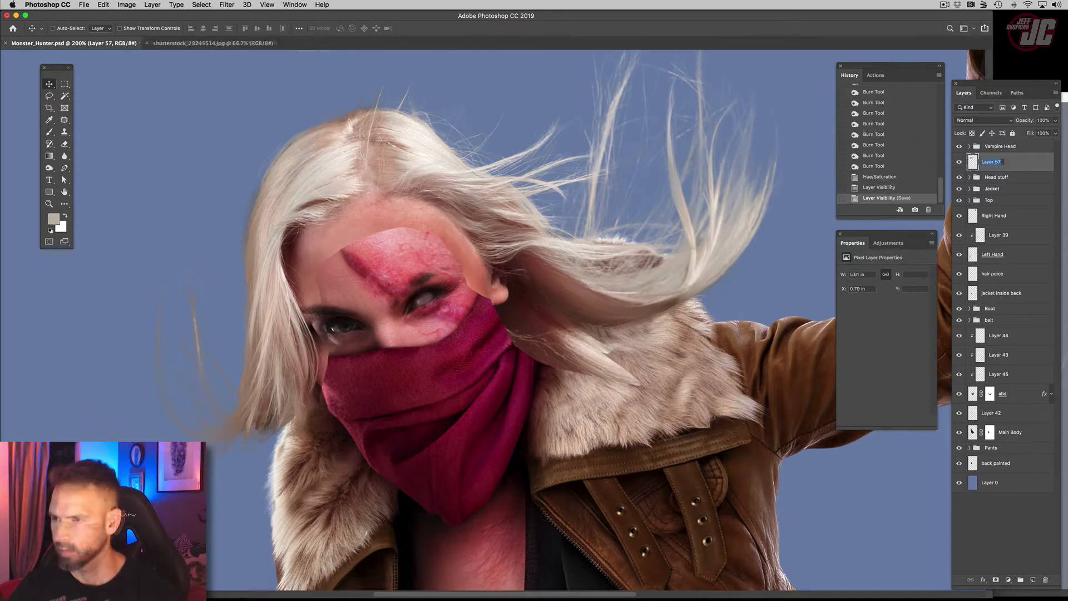
pyautogui.write('Hair 1')
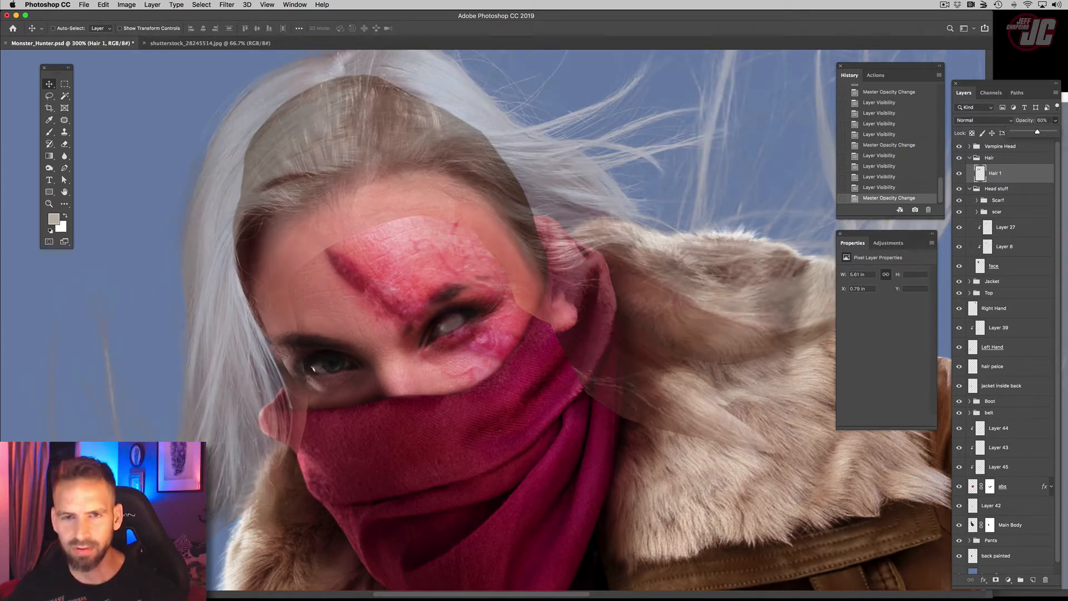
# Apply Edit > Transform > Warp to bend the Hair 1 piece over her head
pyautogui.click(103, 6)
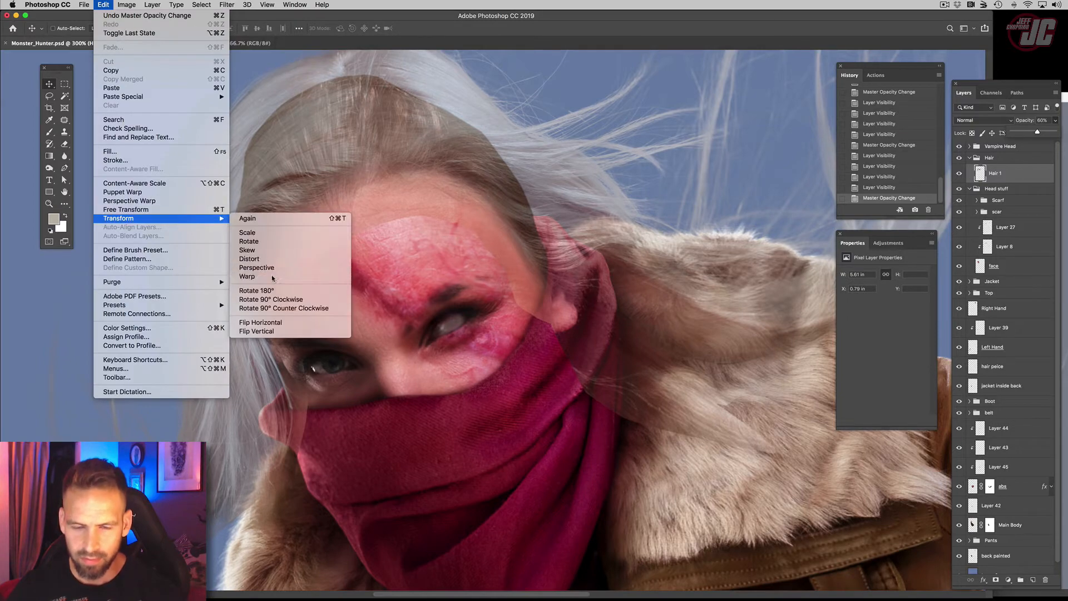
pyautogui.click(247, 275)
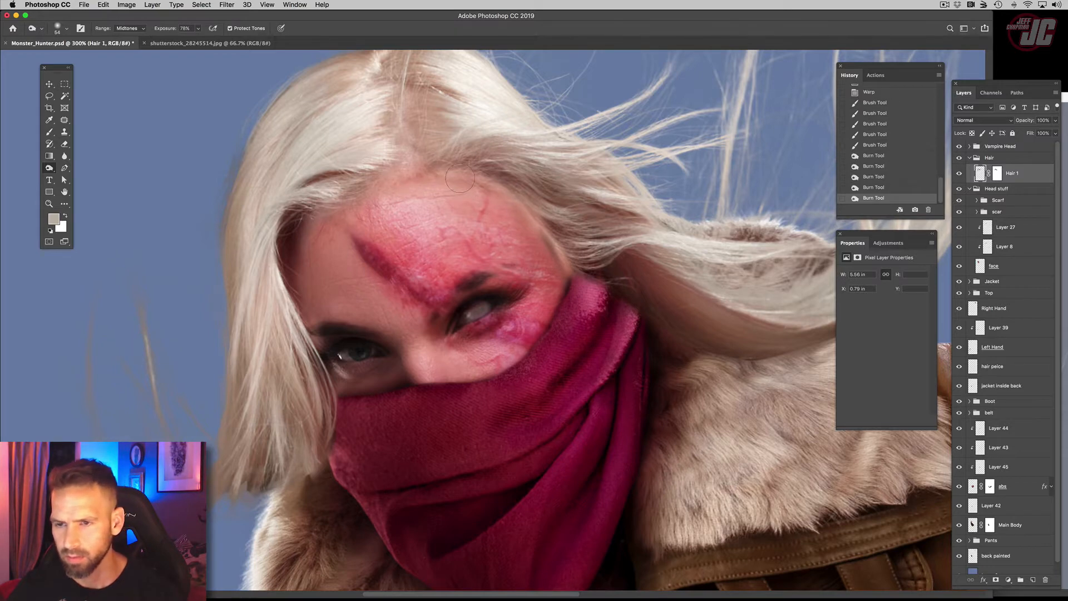
# Burn the Hair 1 roots along her forehead hairline to darken them
pyautogui.moveTo(460, 180); pyautogui.dragTo(538, 228)
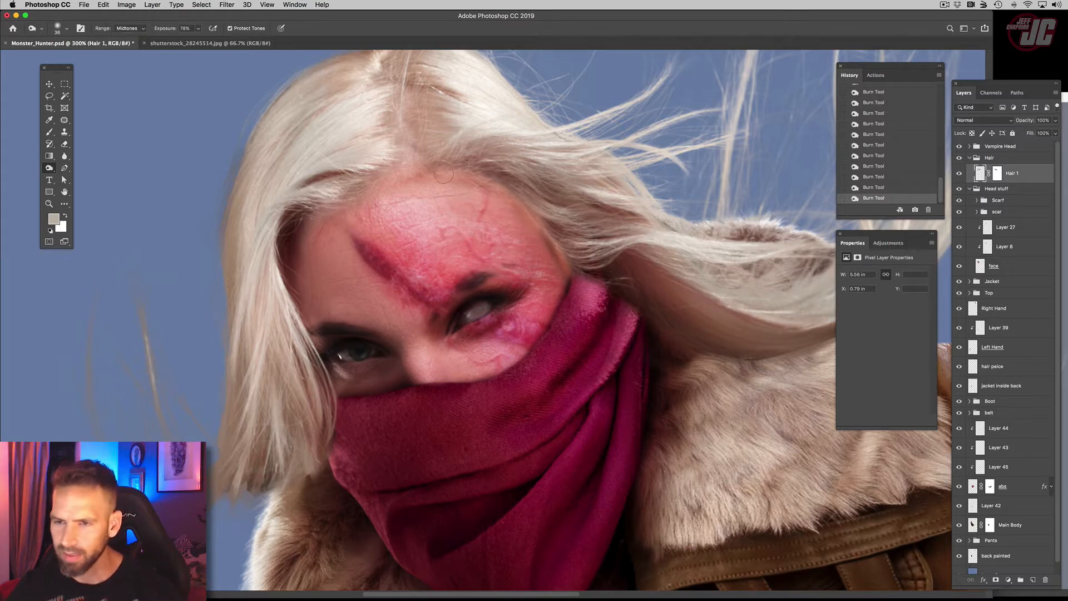
pyautogui.moveTo(342, 200)
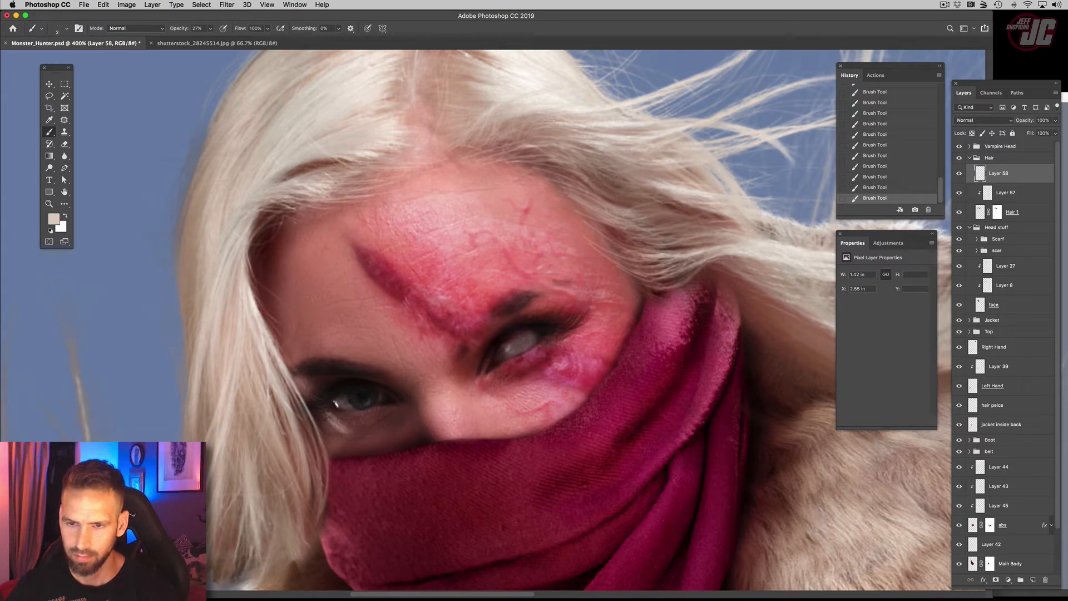
# Soften the blonde hairline edge over her forehead with the Blur Tool
pyautogui.click(49, 144)
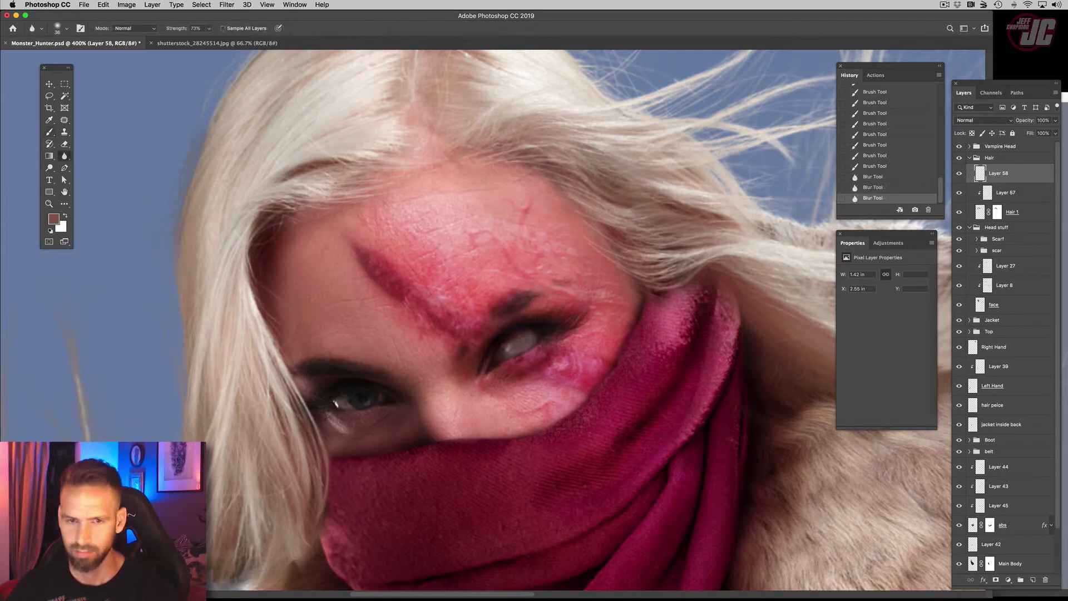
pyautogui.click(49, 133)
pyautogui.write('Hairs')
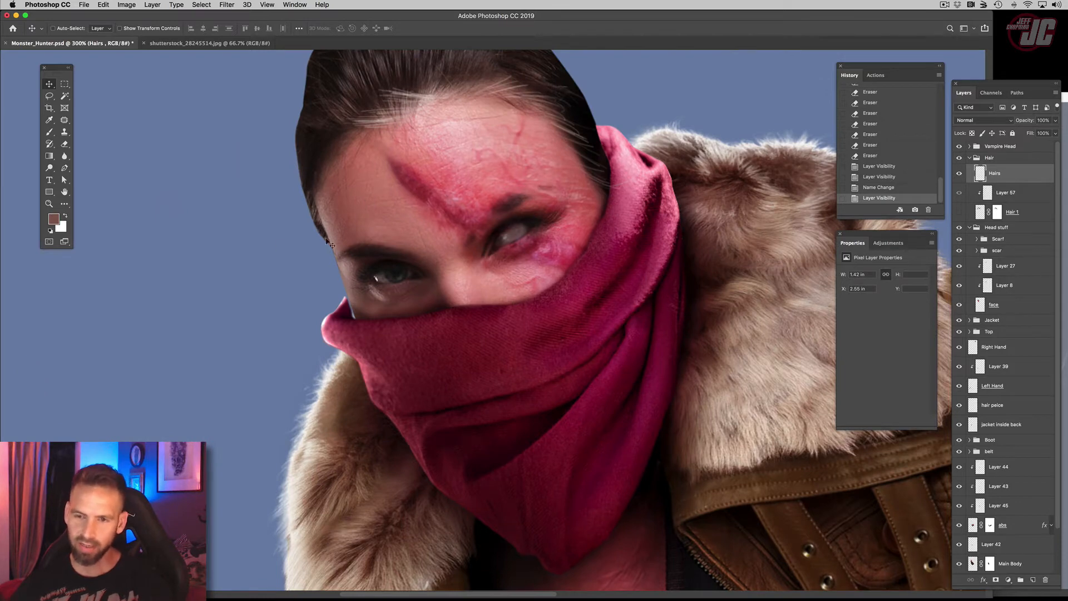
pyautogui.moveTo(353, 258)
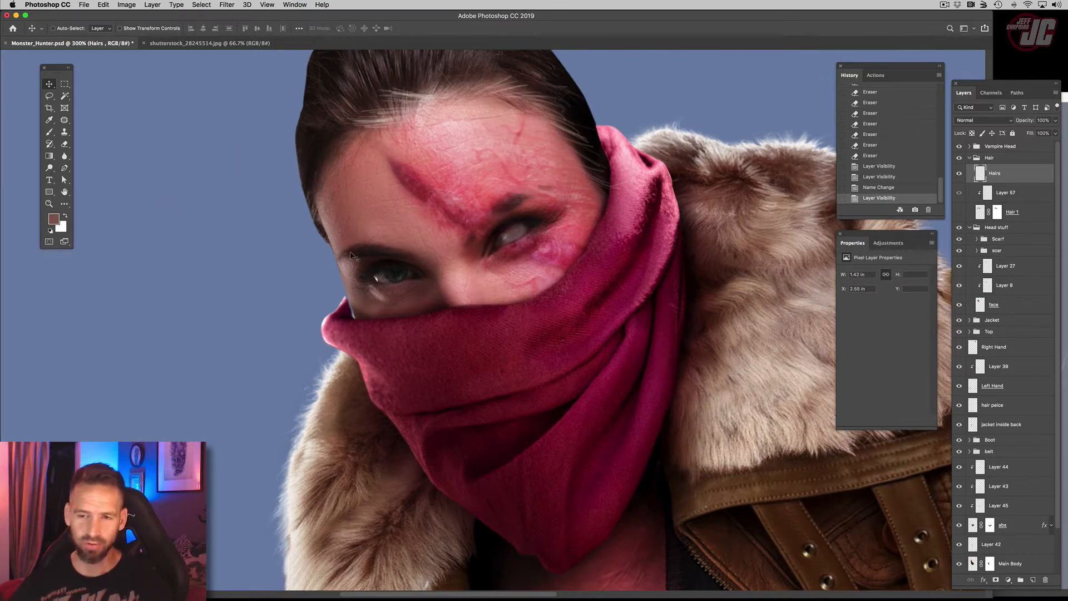
pyautogui.moveTo(1009, 191)
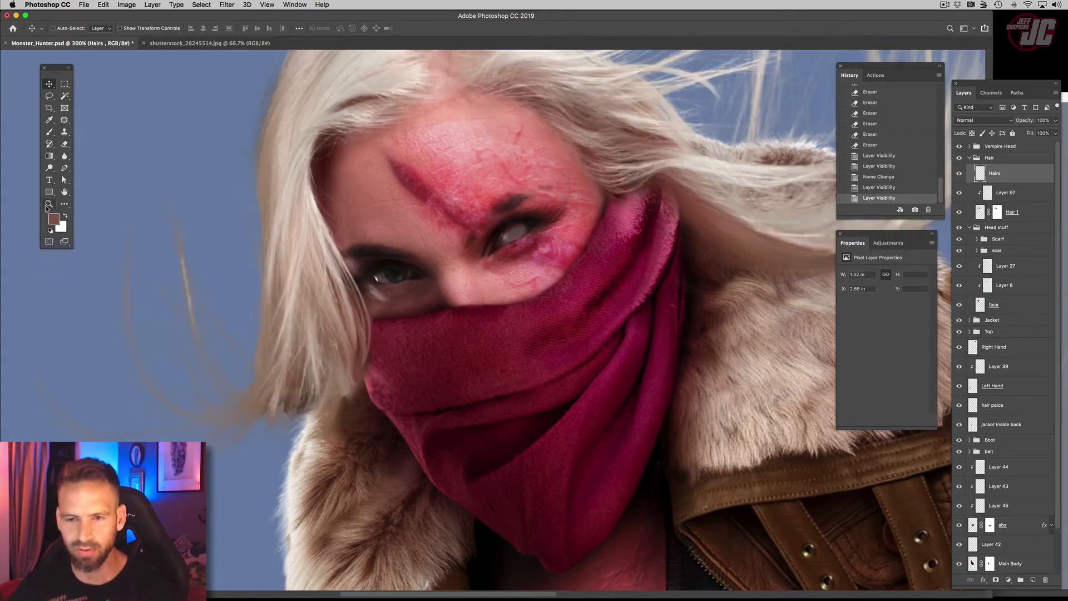
# Add a Darken-mode layer and paint Soft Round brush shadows where hair crosses her face
pyautogui.click(49, 203)
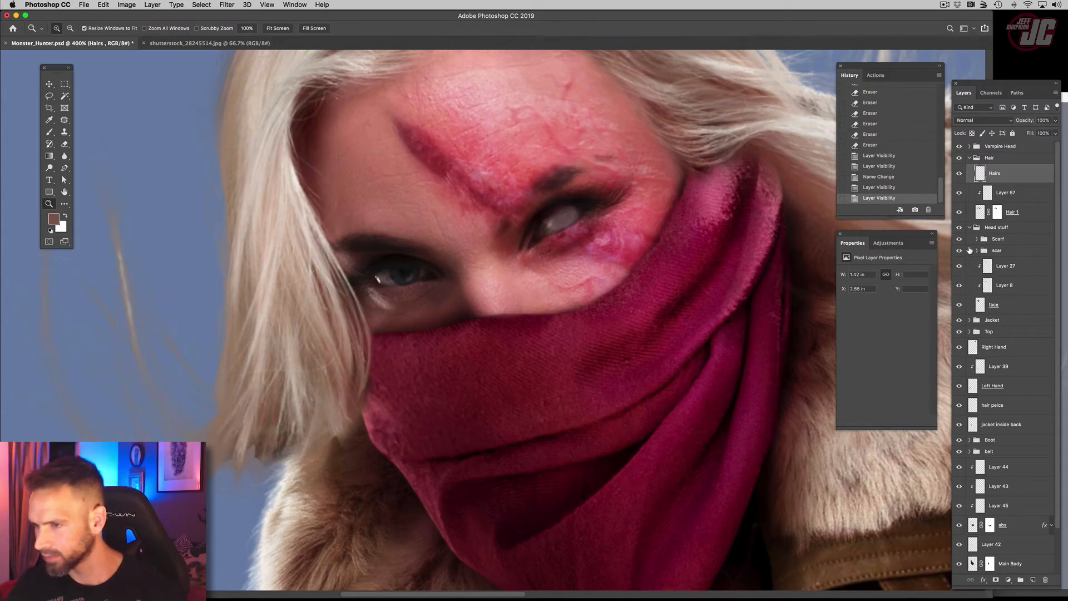
pyautogui.click(984, 121)
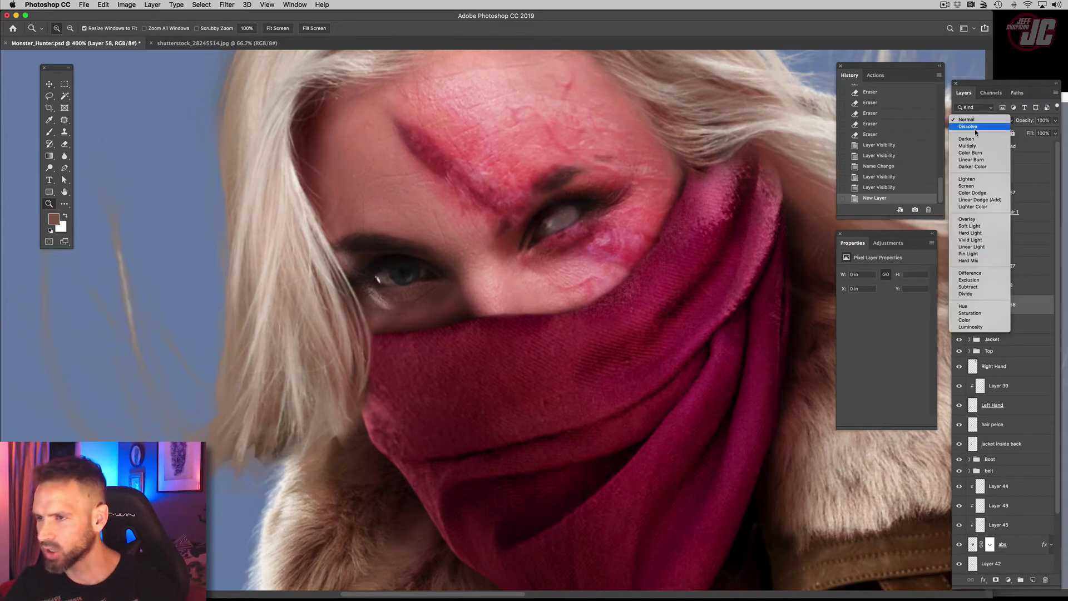
pyautogui.click(967, 139)
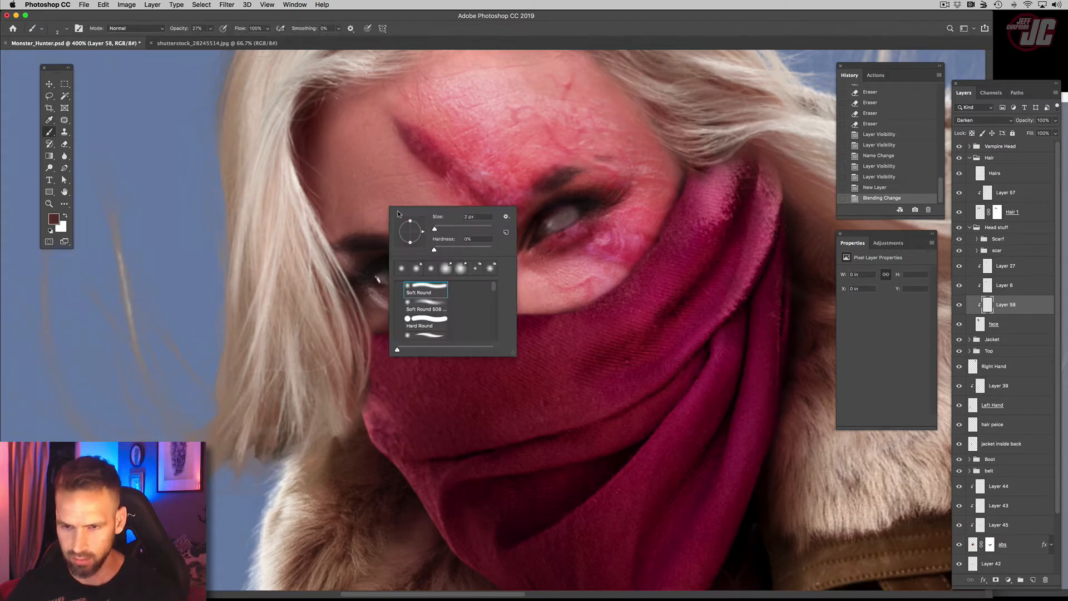
pyautogui.click(363, 287)
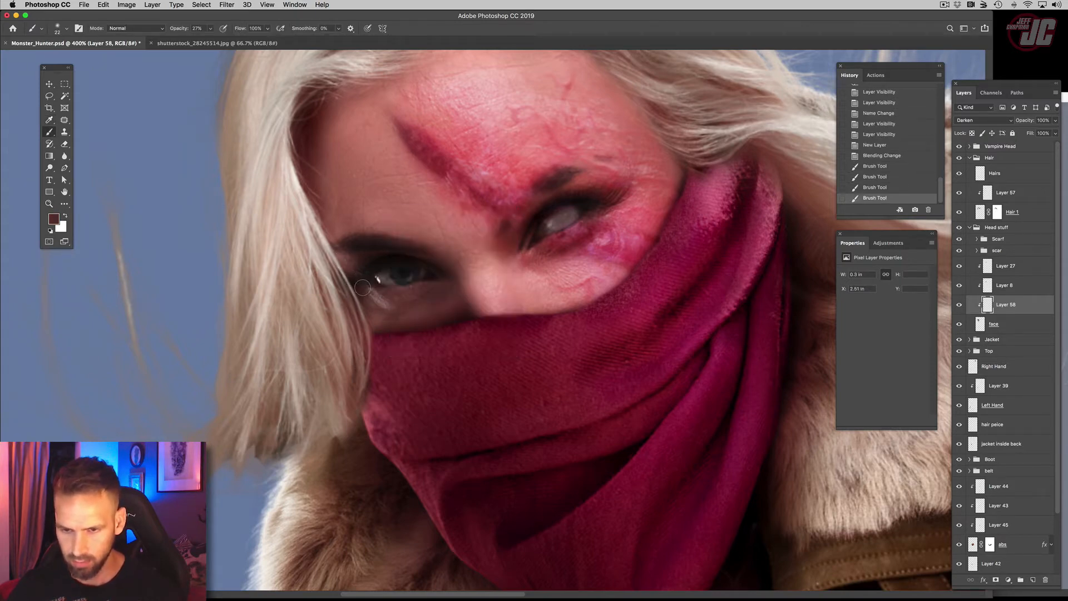
pyautogui.moveTo(362, 287); pyautogui.dragTo(442, 313)
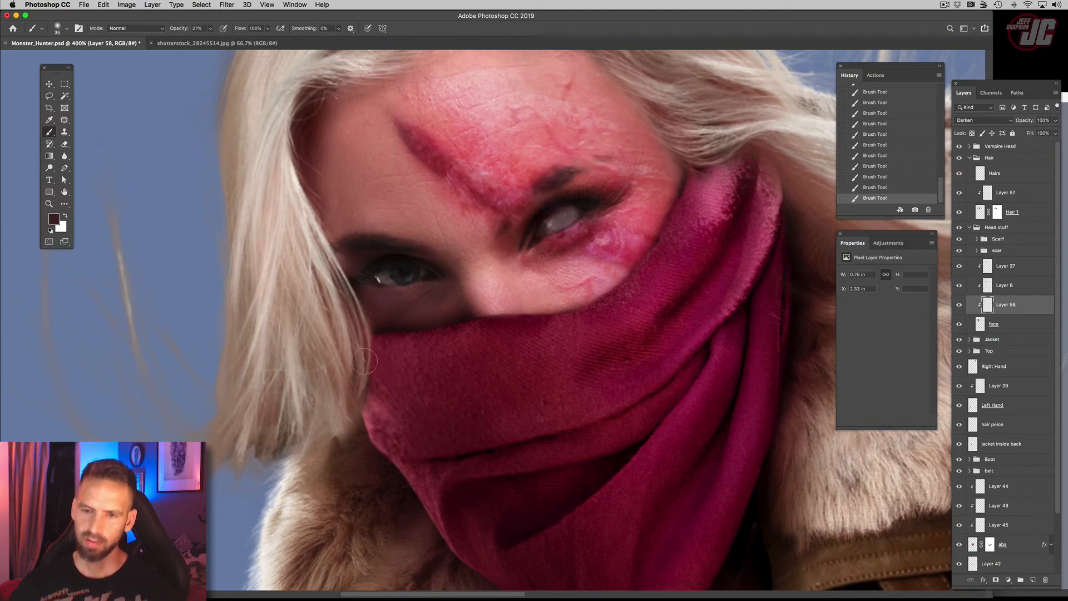
pyautogui.moveTo(407, 372)
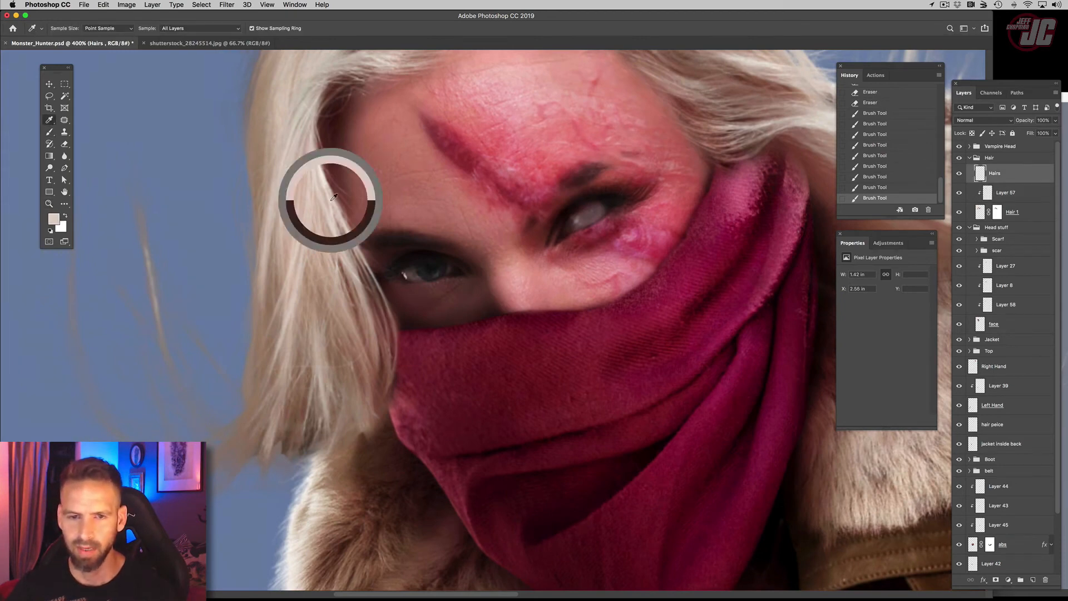
# Sample the pale blonde hair colour with the Eyedropper Tool
pyautogui.click(49, 132)
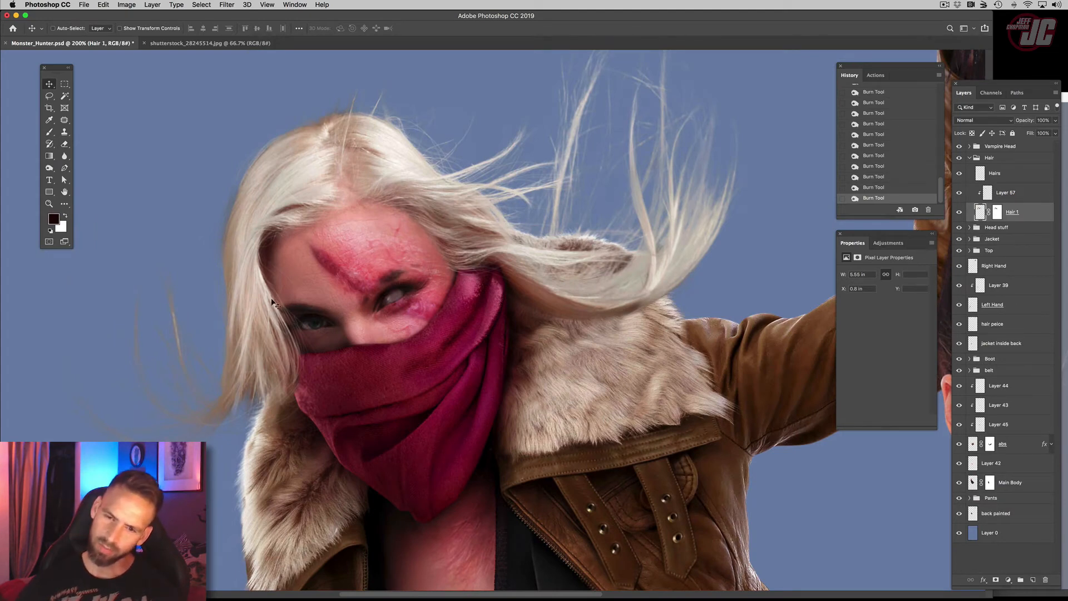
pyautogui.moveTo(262, 258)
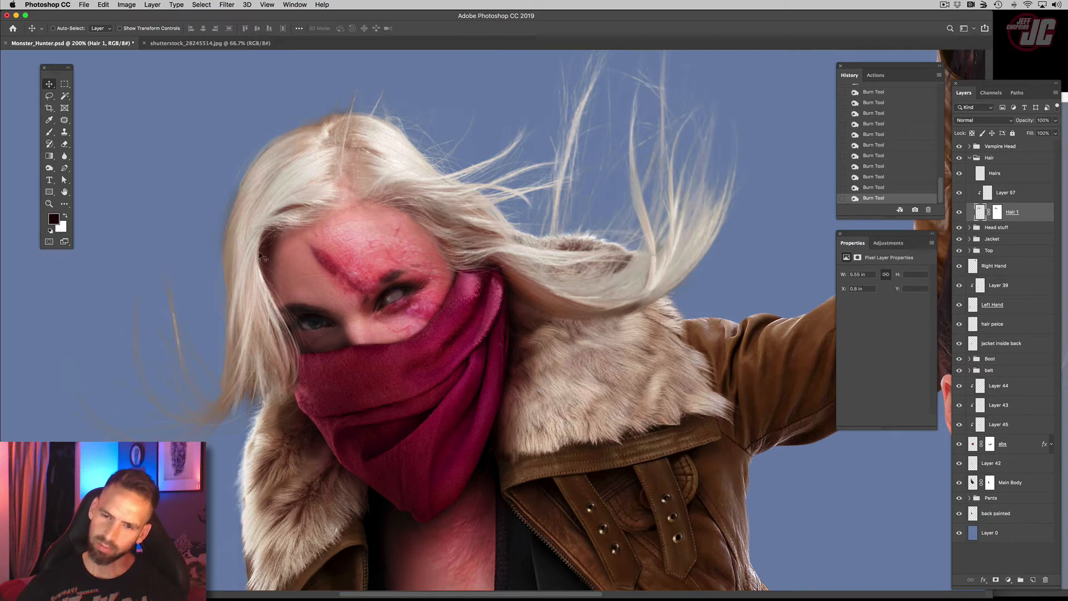
pyautogui.moveTo(331, 123)
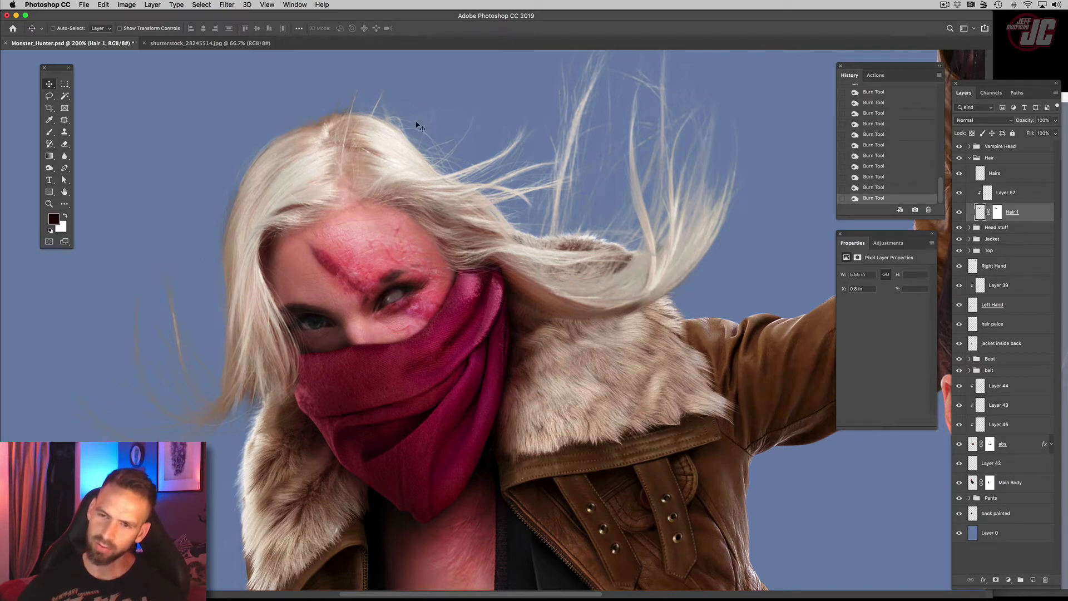
pyautogui.moveTo(421, 109)
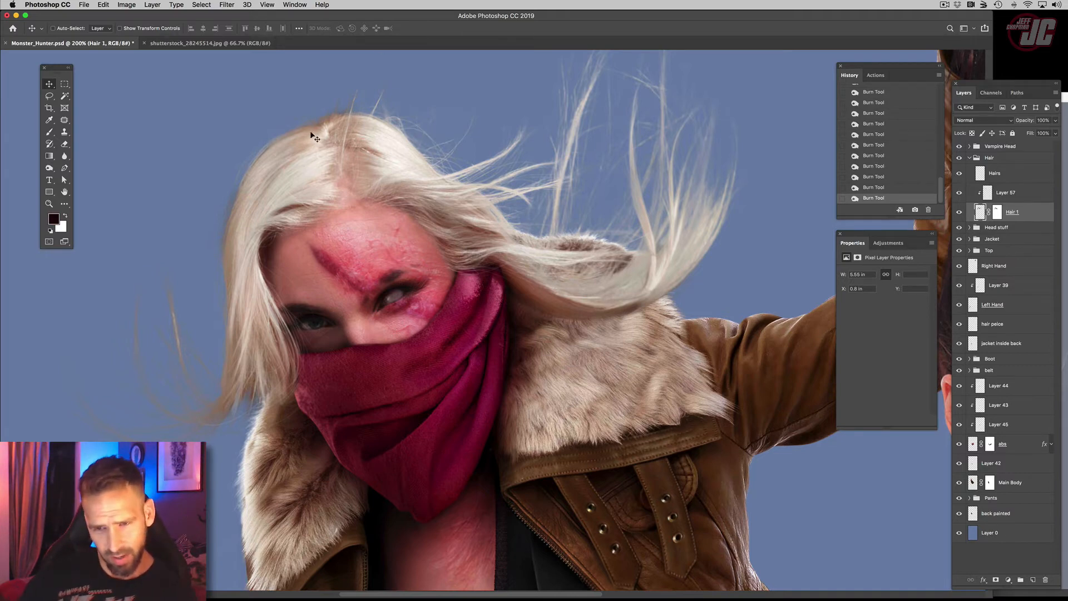
pyautogui.moveTo(301, 126)
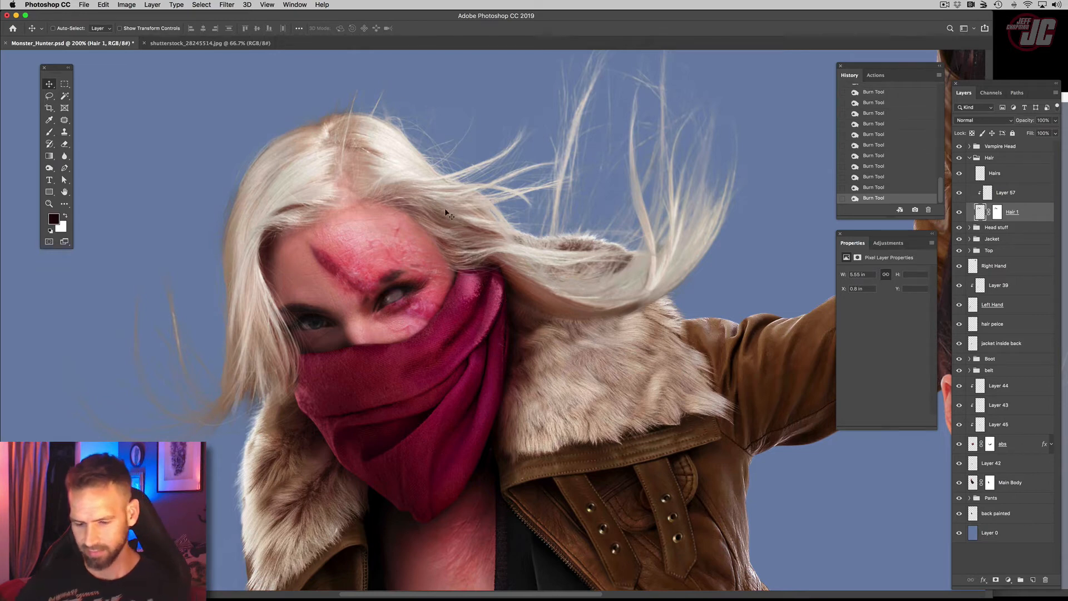
# Push the top of the Hair 1 outline into shape with Filter > Liquify and apply
pyautogui.click(227, 5)
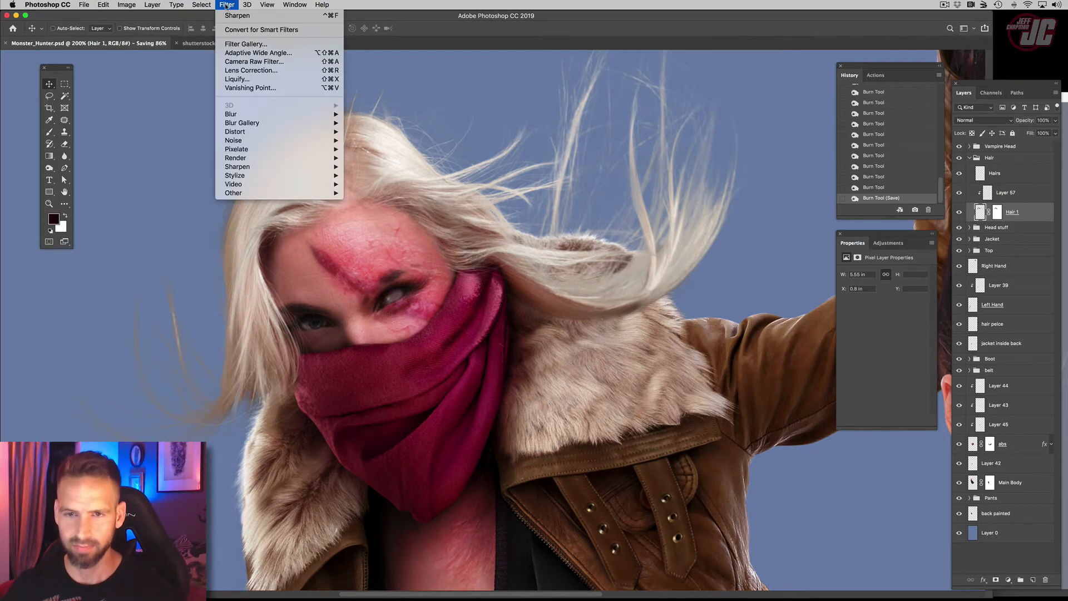
pyautogui.click(237, 79)
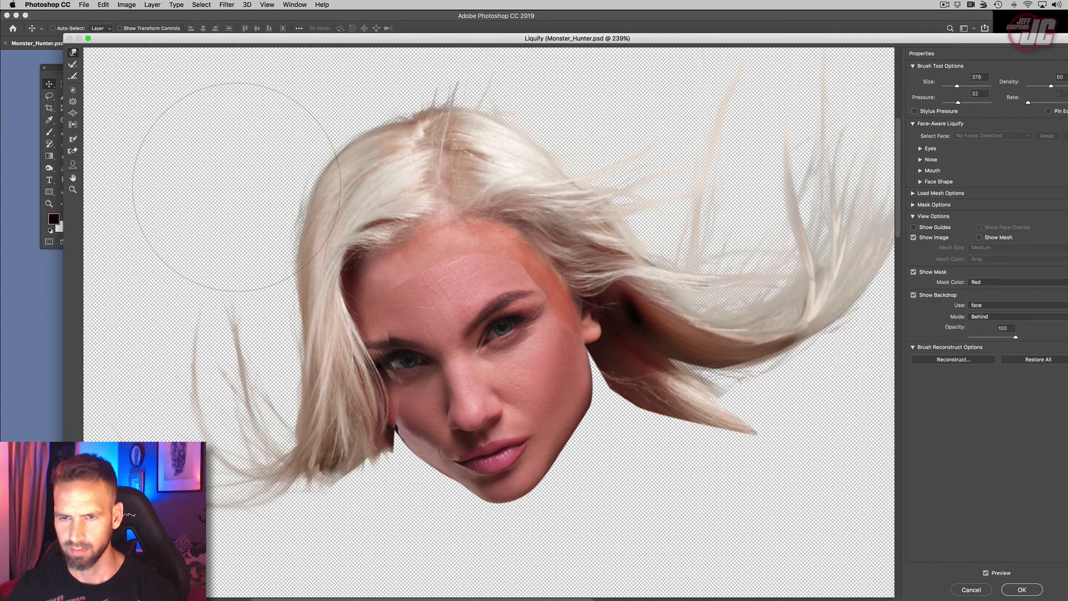
pyautogui.moveTo(961, 87); pyautogui.dragTo(956, 87)
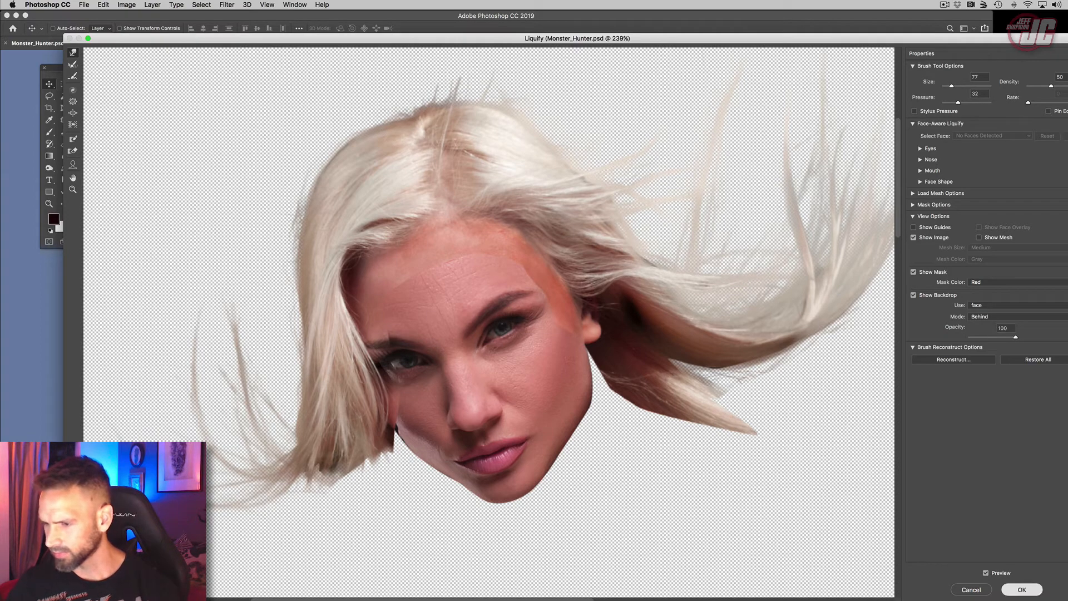
pyautogui.click(1021, 589)
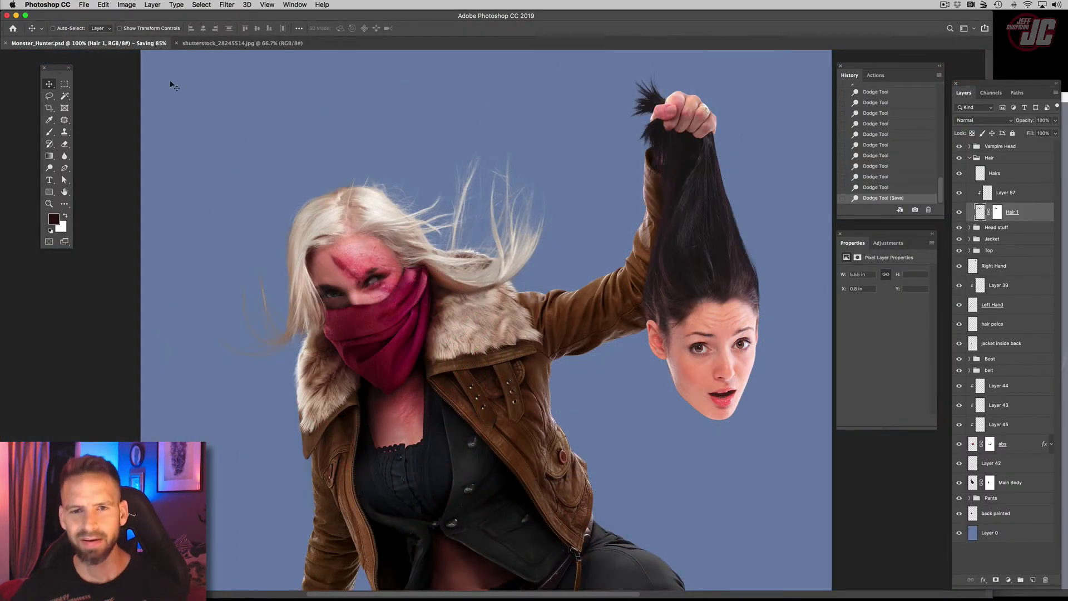
# Lasso loosely around the windswept blonde hair in the side-profile hair photo
pyautogui.click(206, 43)
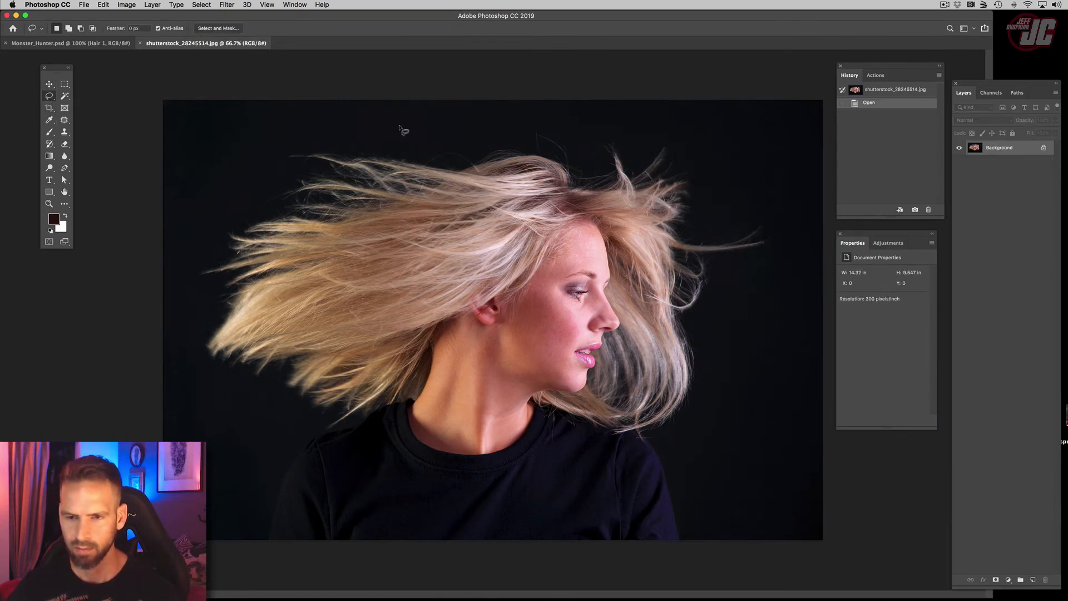
pyautogui.moveTo(295, 153)
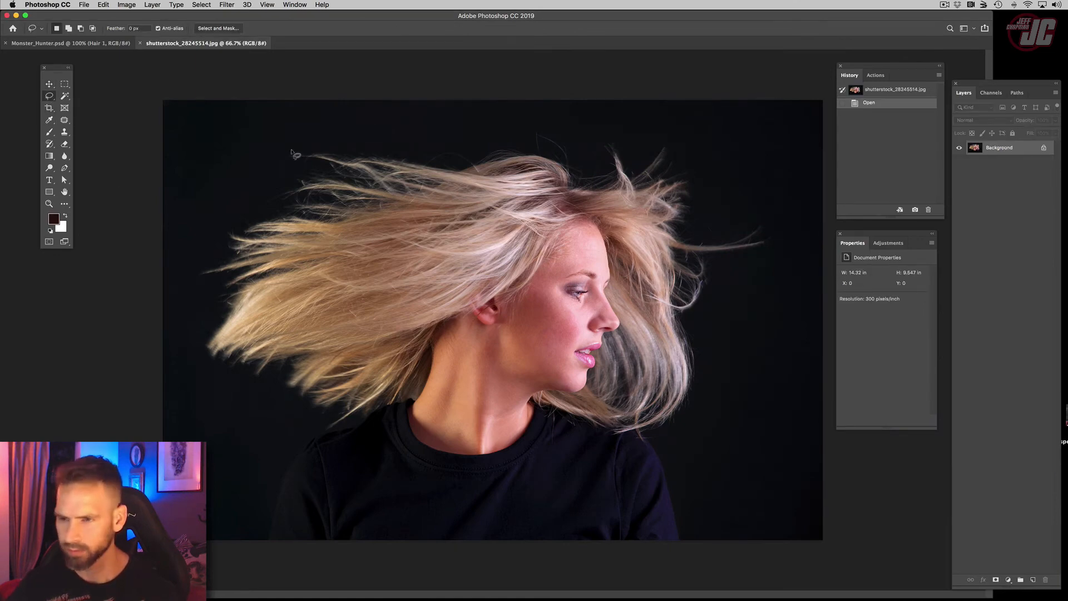
pyautogui.moveTo(322, 131)
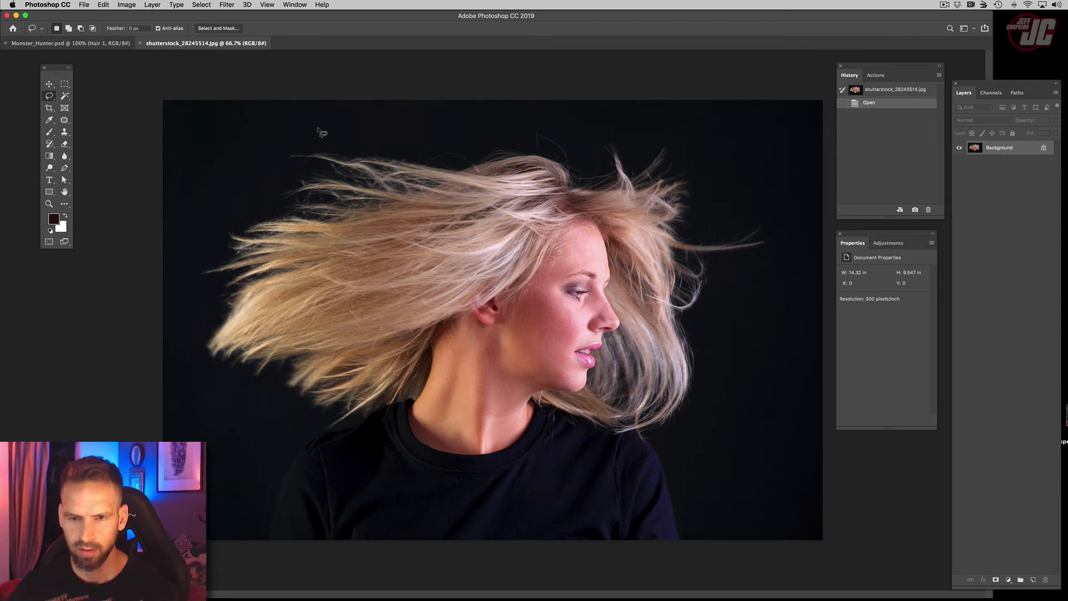
pyautogui.moveTo(321, 128); pyautogui.dragTo(180, 344)
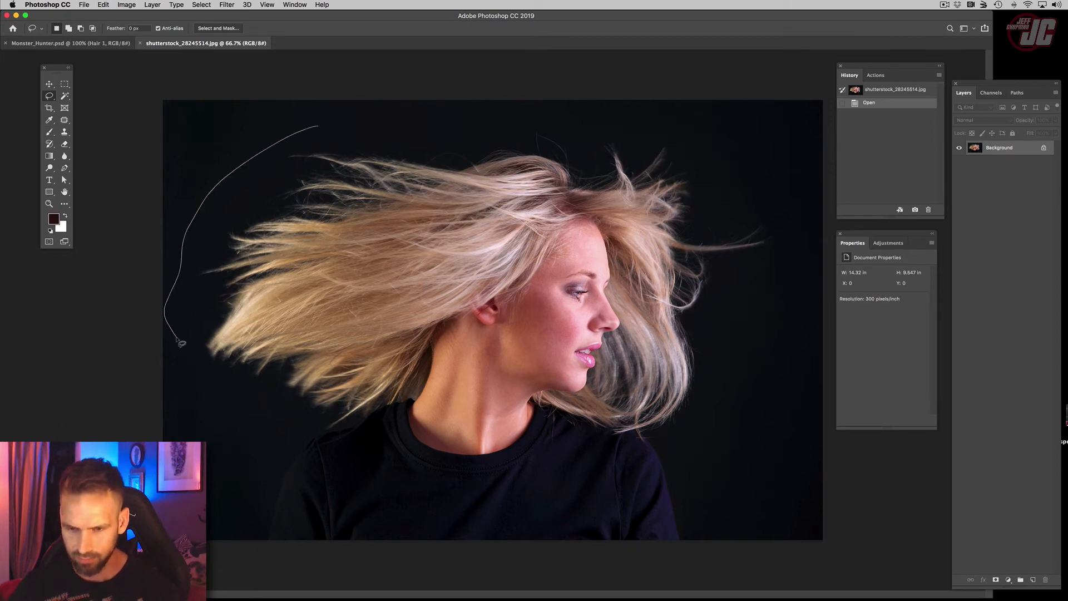
pyautogui.moveTo(180, 341); pyautogui.dragTo(402, 406)
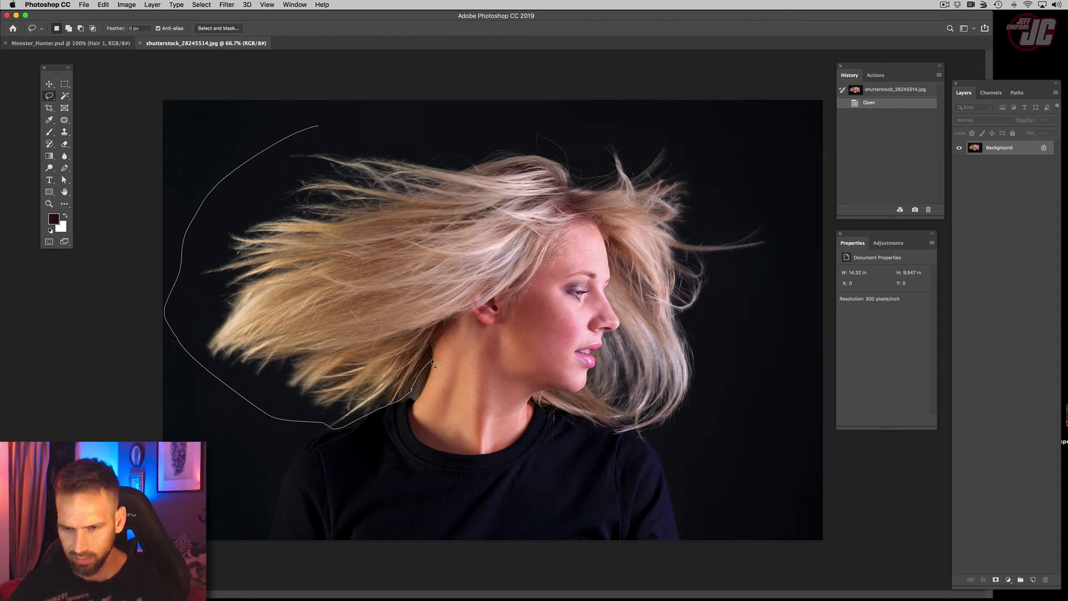
pyautogui.moveTo(436, 364); pyautogui.dragTo(583, 249)
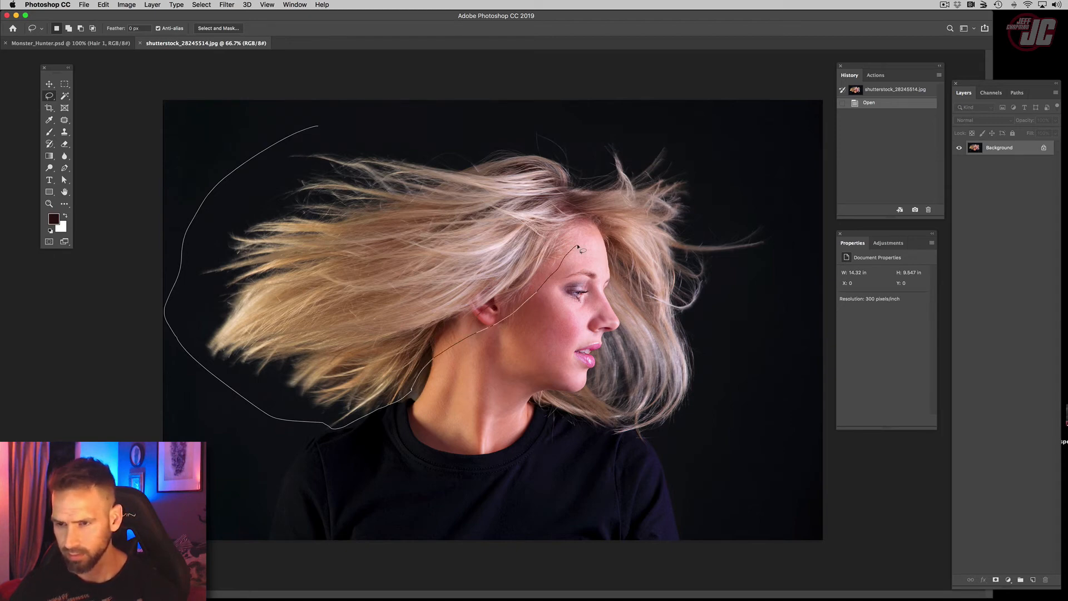
pyautogui.click(579, 249)
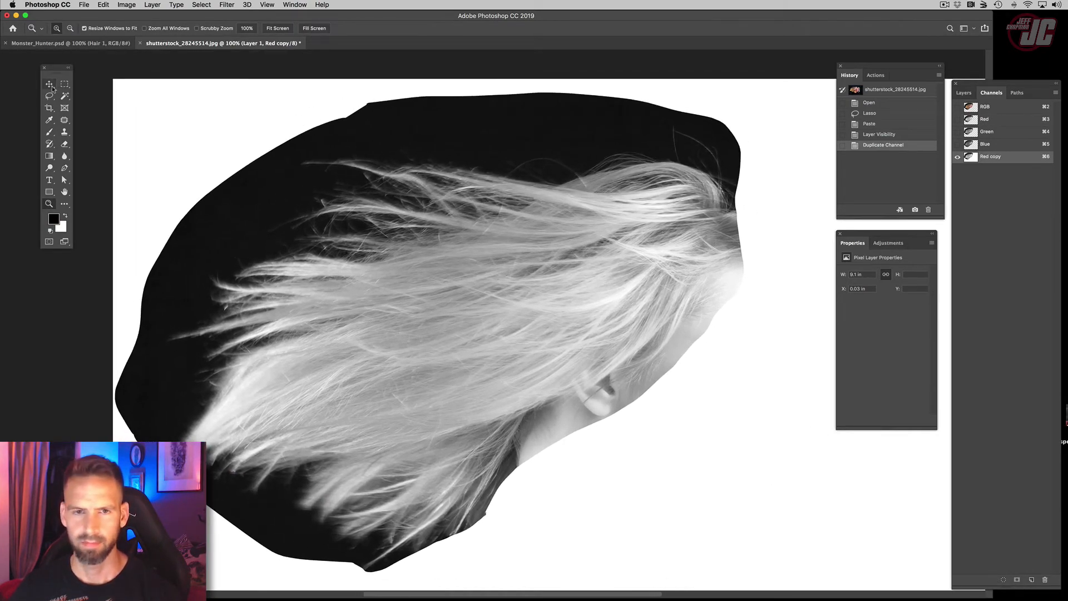
# Boost the Red copy channel's highlights with Levels and paint the hair area solid white
pyautogui.click(49, 85)
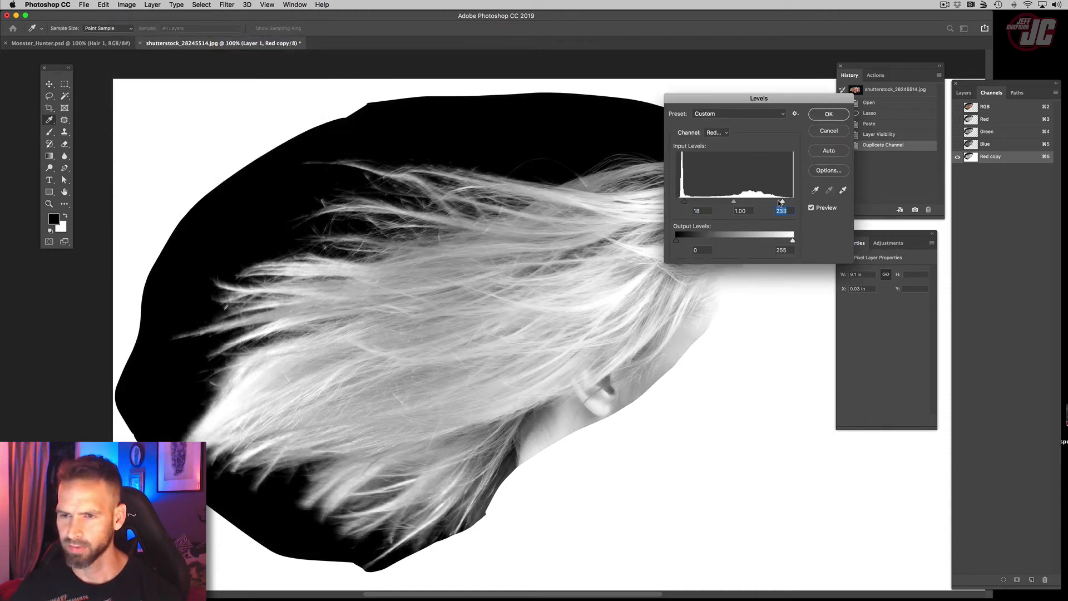
pyautogui.moveTo(782, 202); pyautogui.dragTo(759, 201)
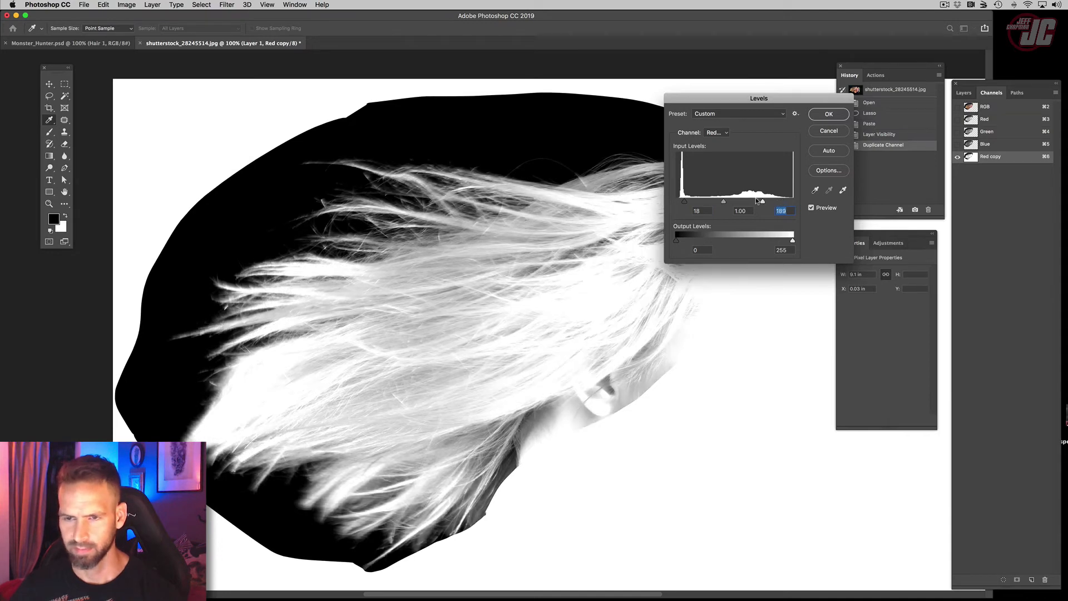
pyautogui.click(829, 113)
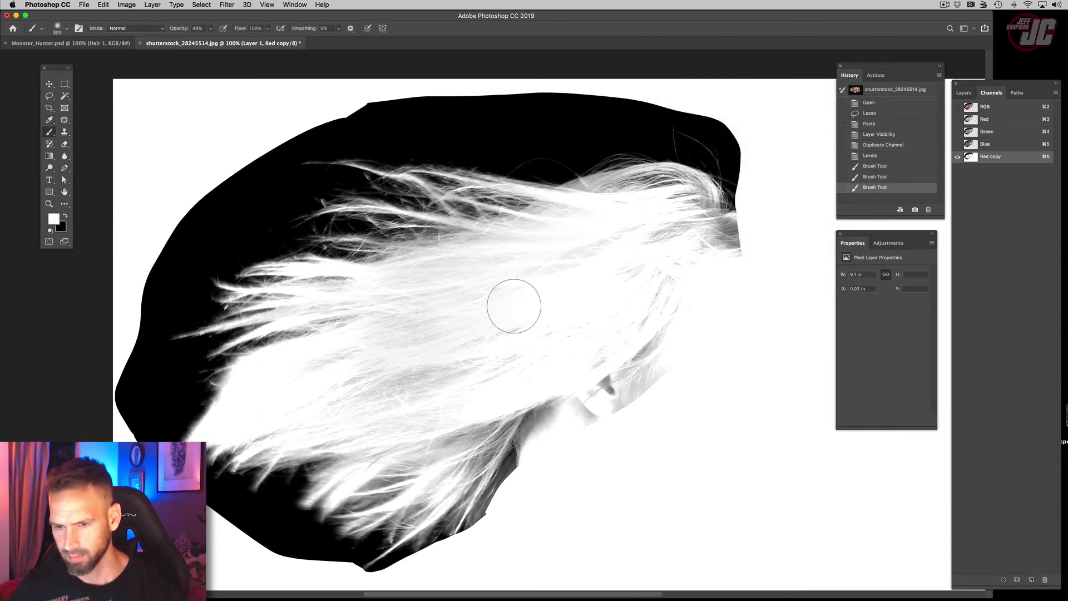
pyautogui.moveTo(514, 306); pyautogui.dragTo(447, 441)
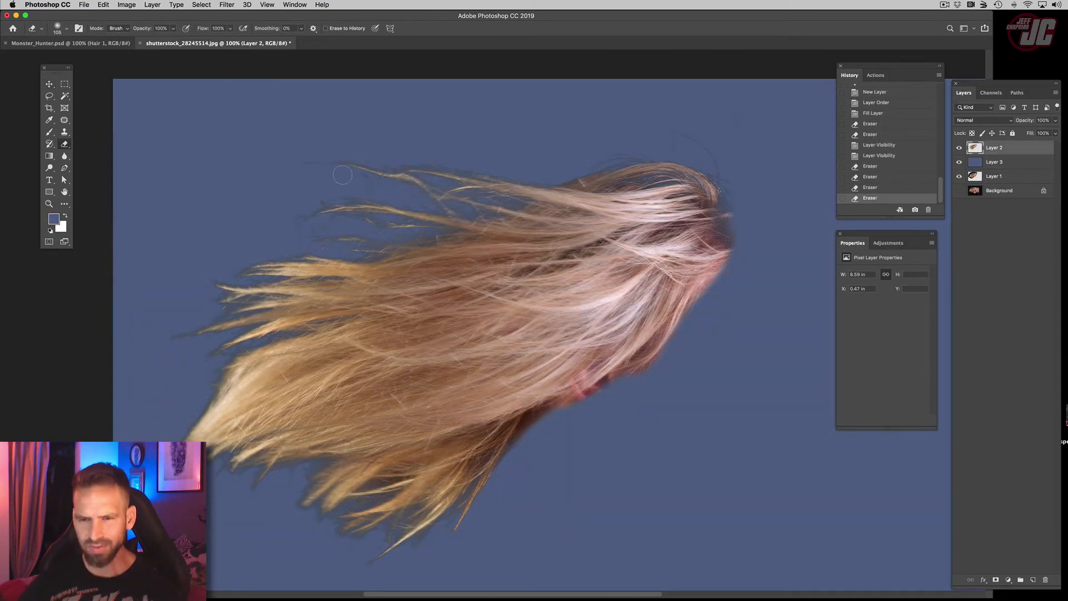
# Select the whole canvas of the extracted hair layer with Select > All
pyautogui.click(49, 84)
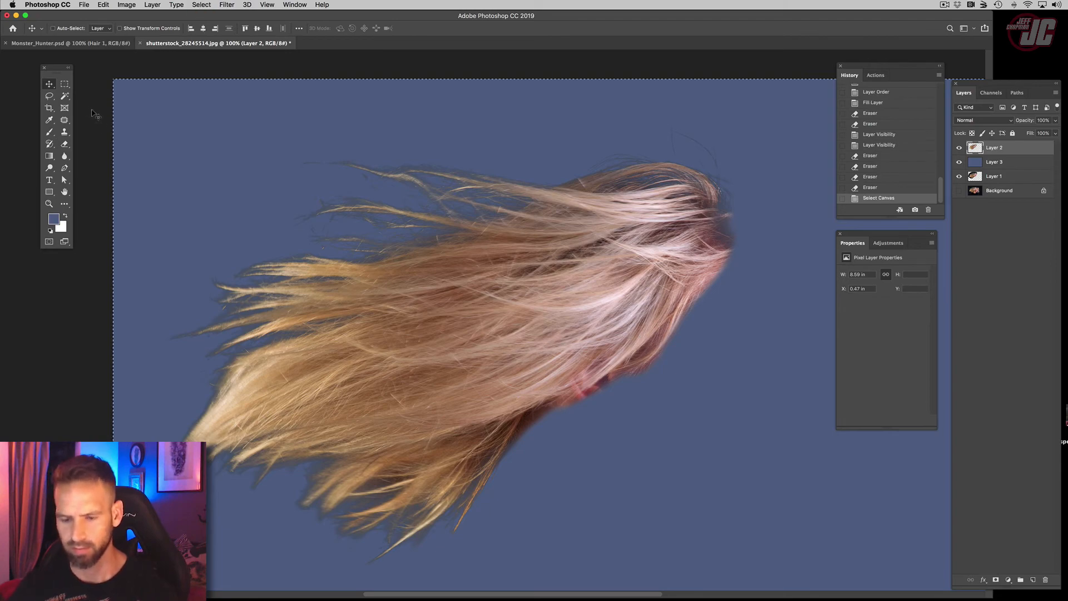
pyautogui.moveTo(353, 169)
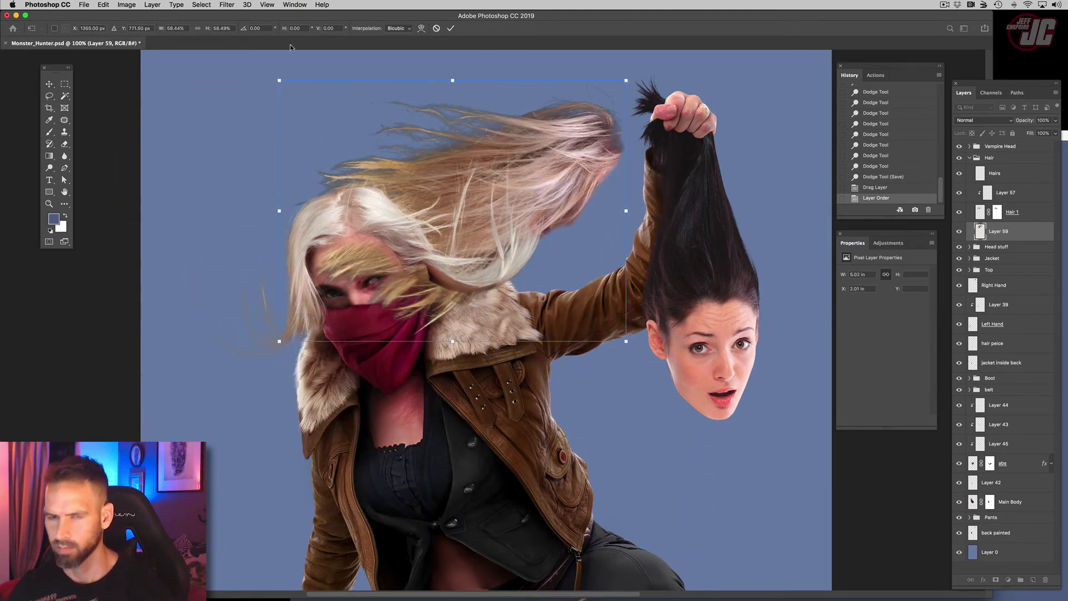
# Flip the pasted hair horizontally and raise its output black level with Levels
pyautogui.click(103, 5)
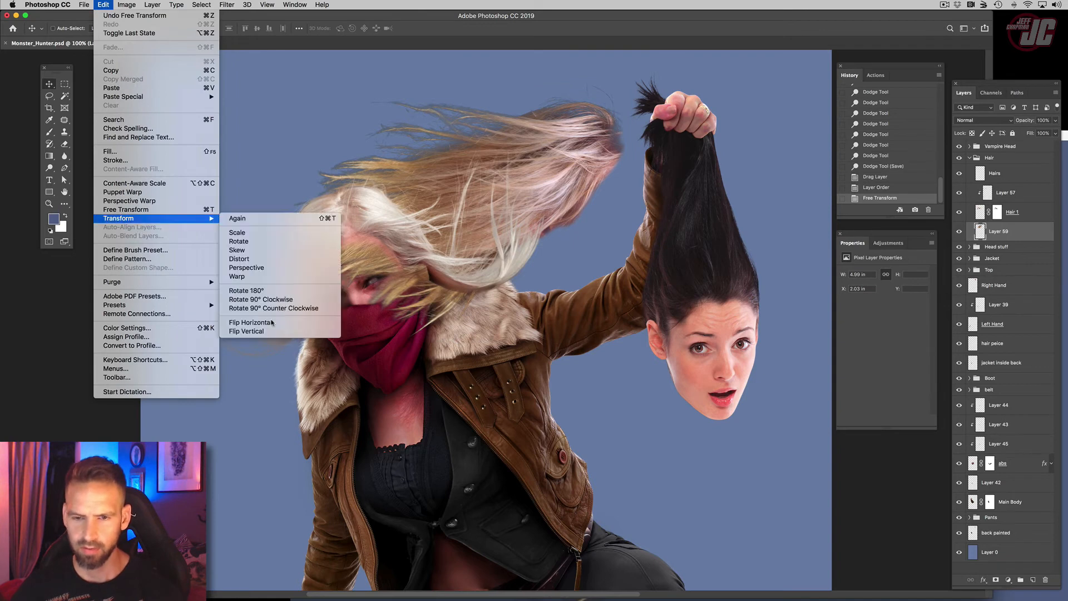
pyautogui.click(246, 322)
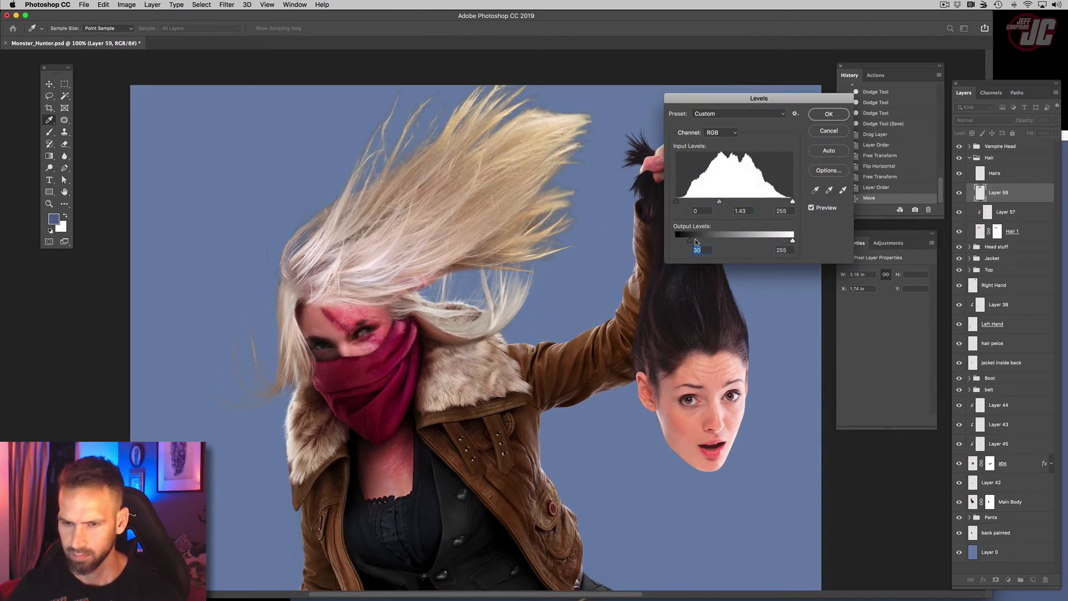
pyautogui.moveTo(679, 240); pyautogui.dragTo(704, 240)
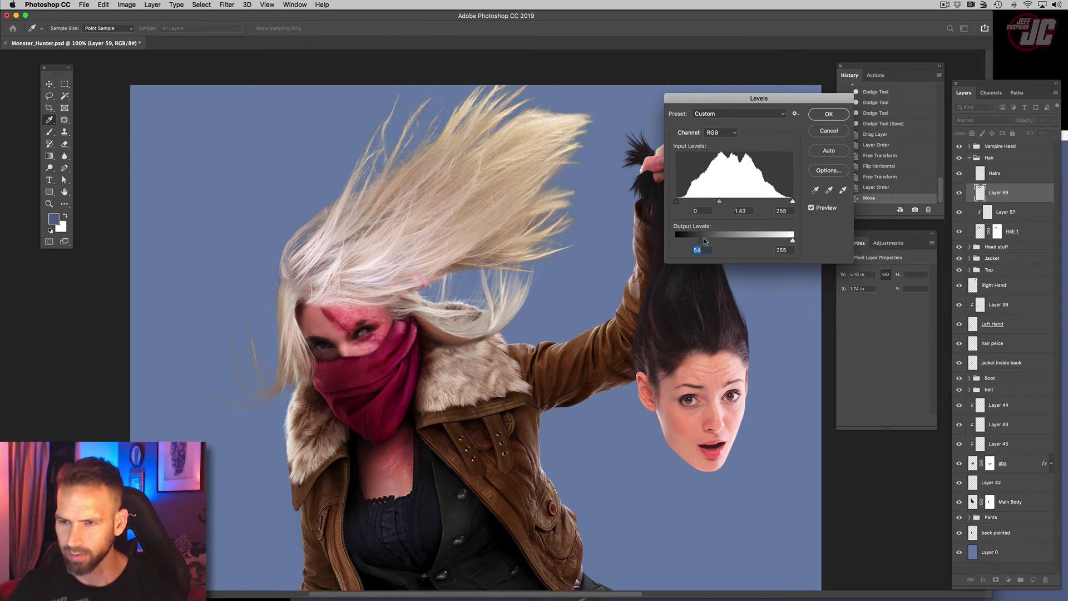
pyautogui.click(829, 114)
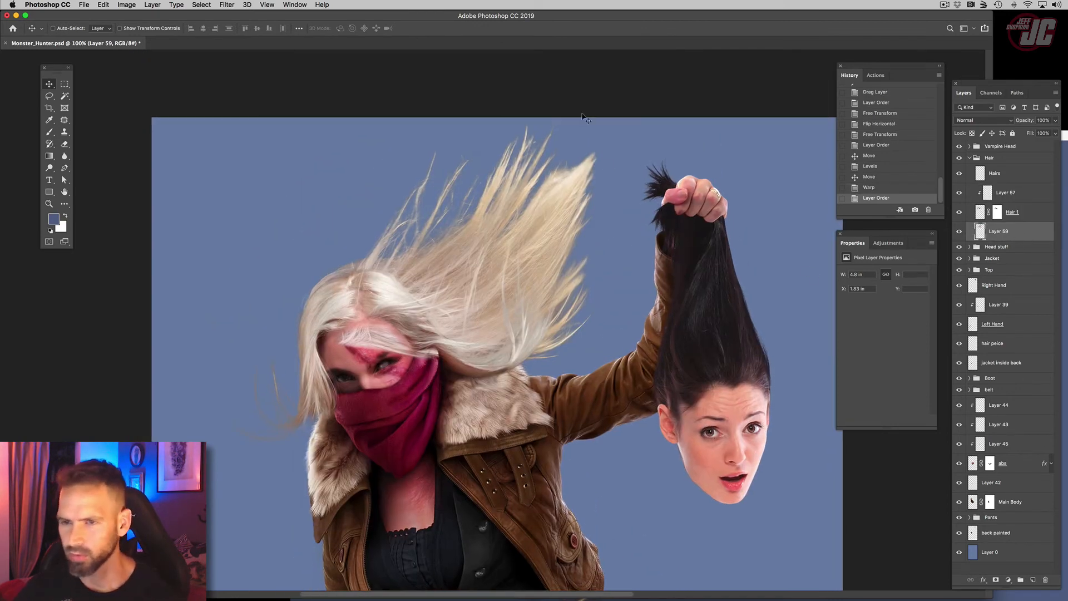
# Warp the blonde hair piece, curving its top back to follow her head
pyautogui.click(103, 5)
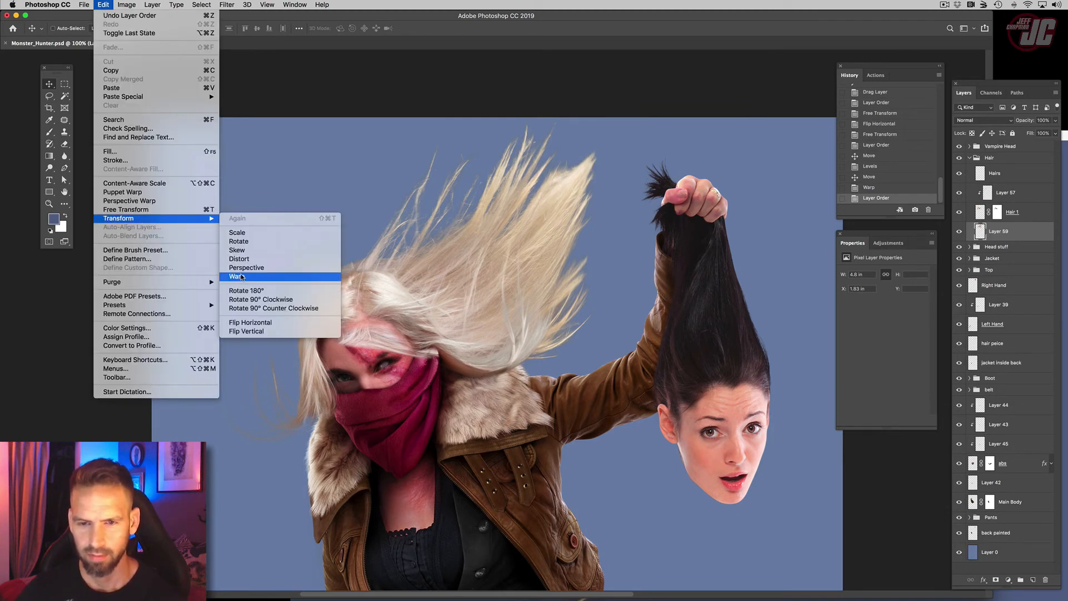
pyautogui.click(237, 277)
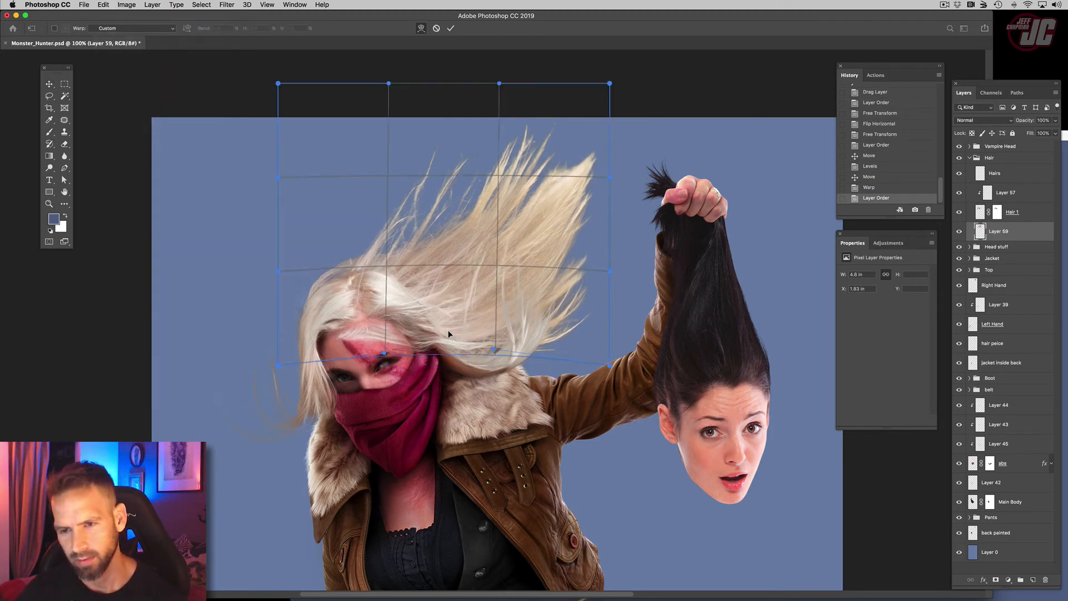
pyautogui.moveTo(610, 84); pyautogui.dragTo(625, 96)
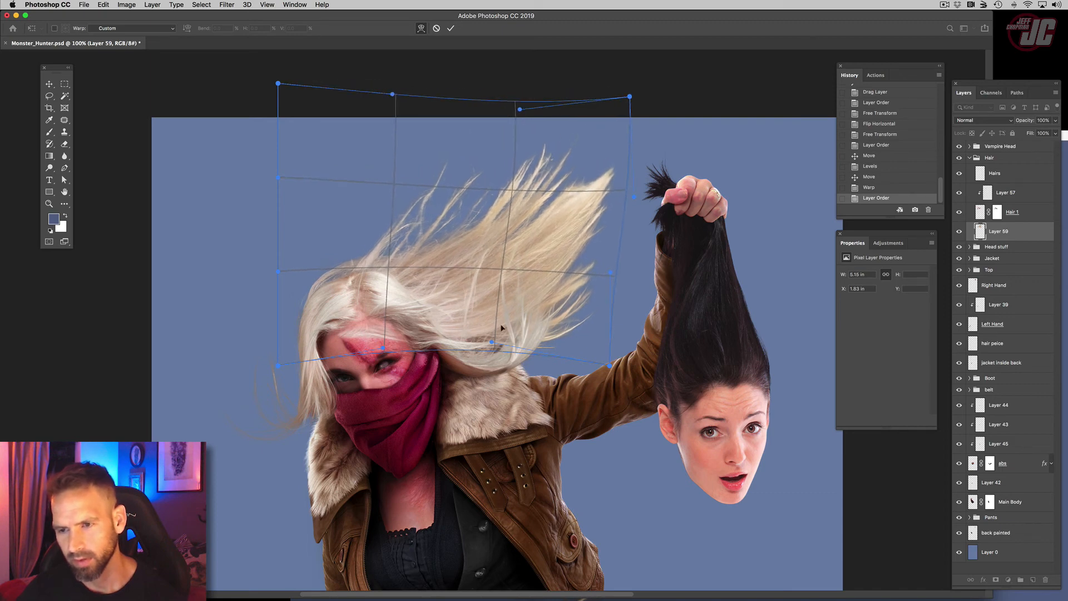
pyautogui.moveTo(490, 344); pyautogui.dragTo(514, 382)
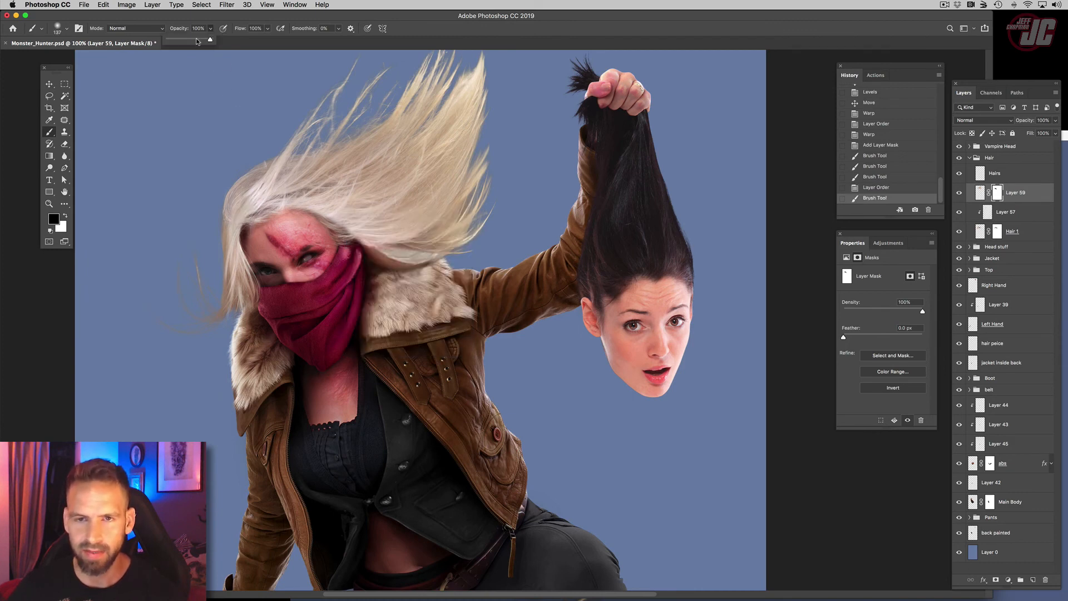
# Soften the hairline with a roughly 25% opacity brush stroke, then start Free Transform
pyautogui.moveTo(204, 41); pyautogui.dragTo(177, 40)
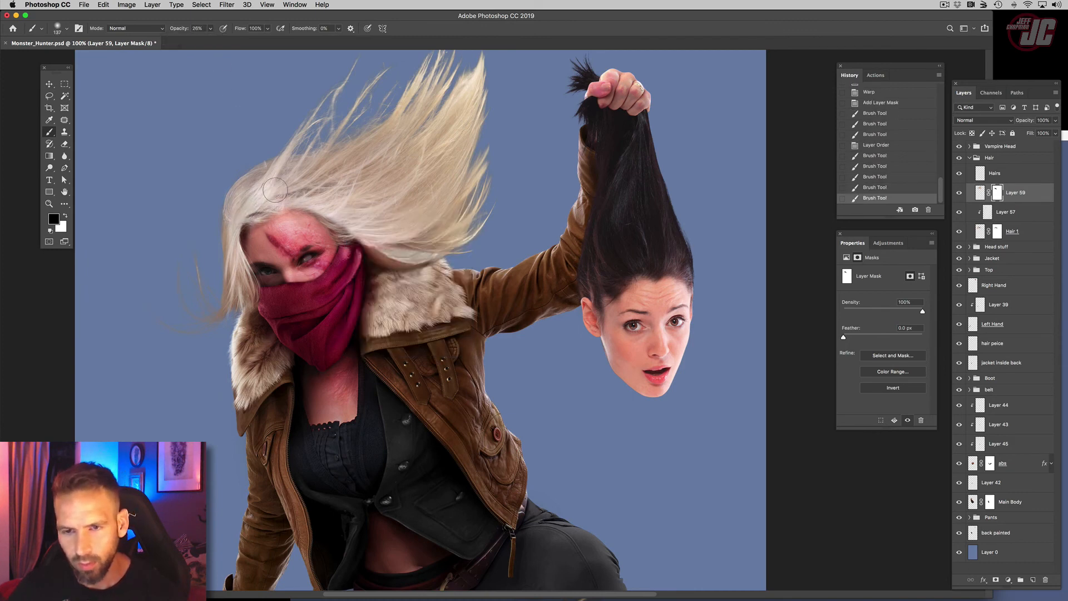
pyautogui.moveTo(272, 188); pyautogui.dragTo(321, 234)
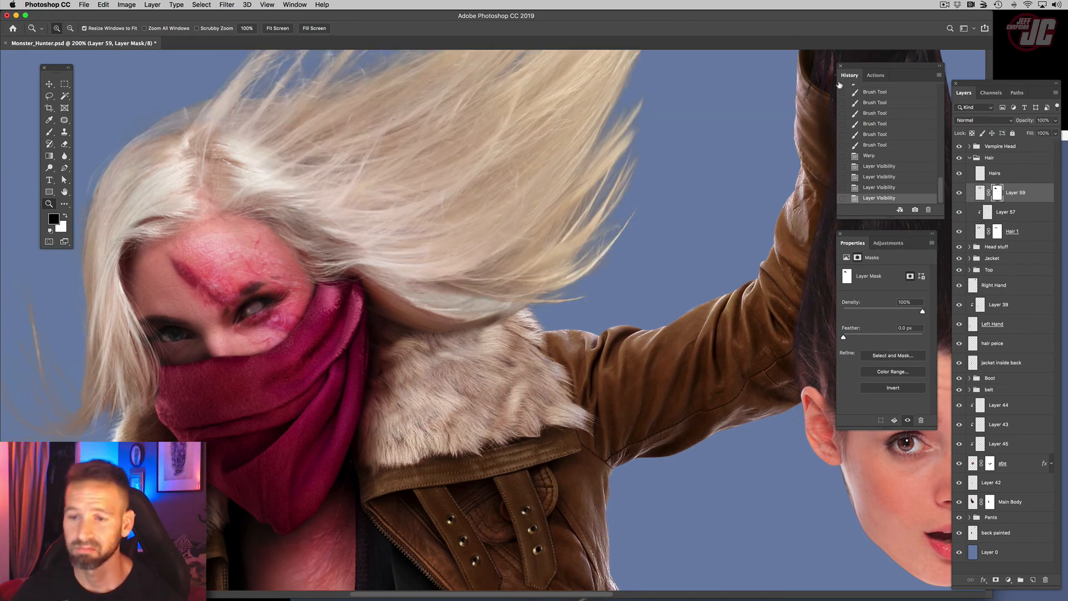
pyautogui.click(103, 5)
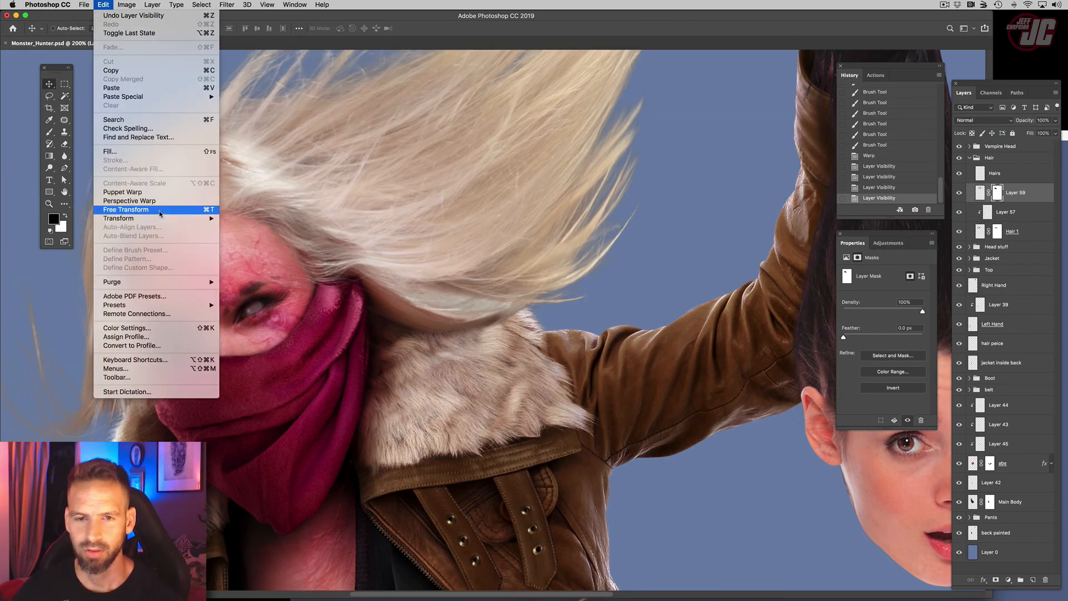
pyautogui.click(125, 209)
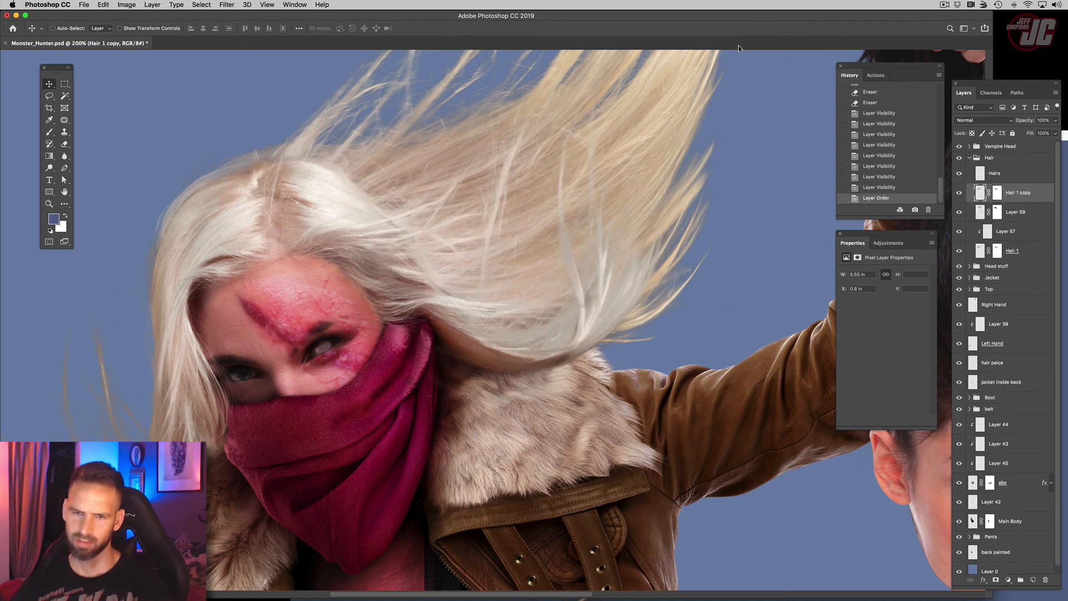
# Set the Hair 1 copy's blend mode to Lighten and open its layer context menu
pyautogui.click(983, 121)
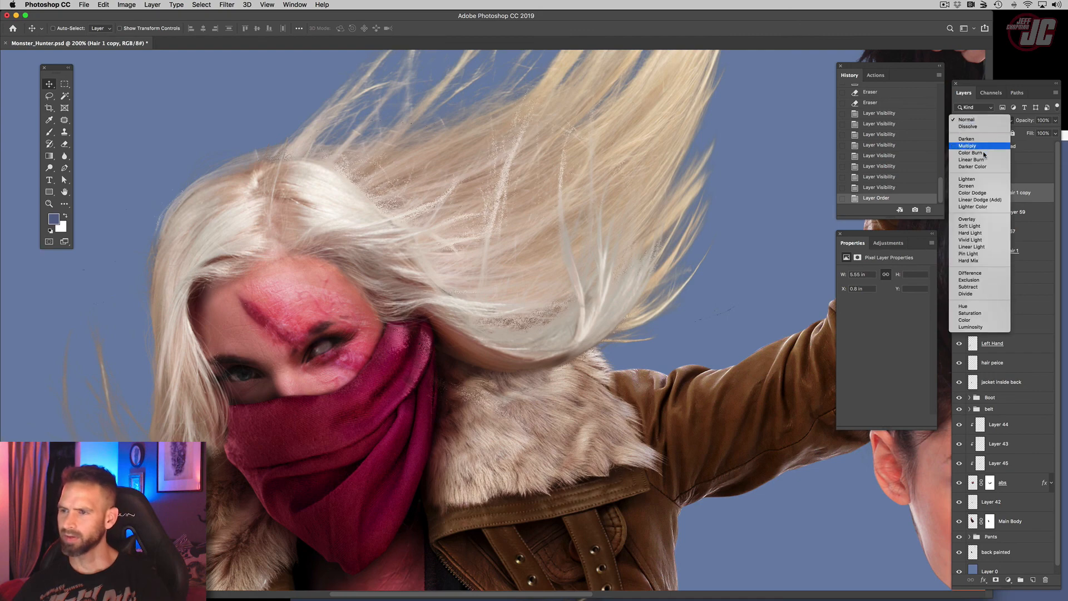
pyautogui.click(966, 179)
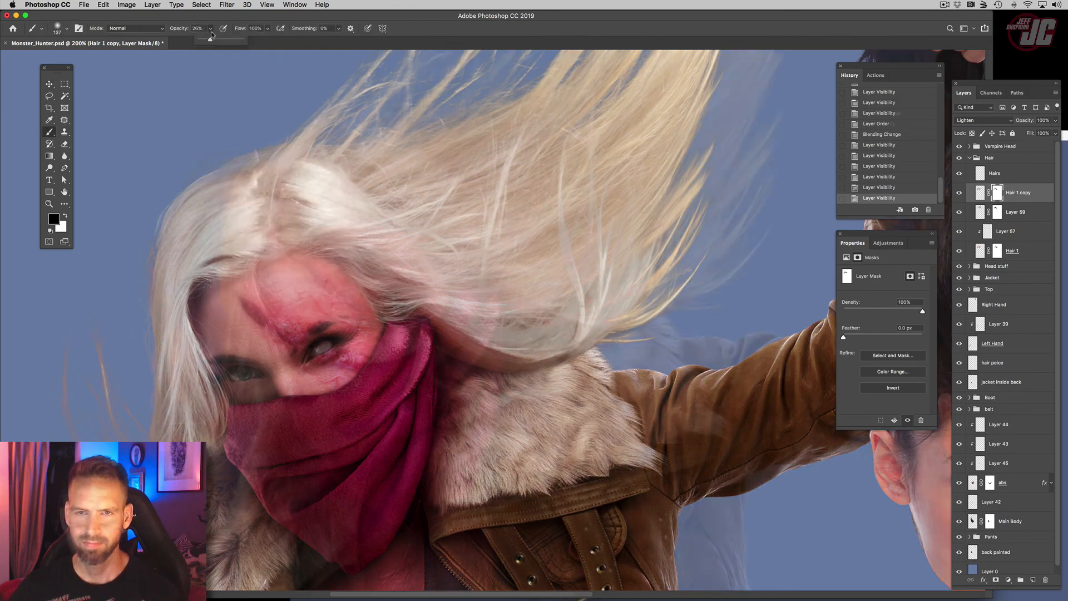
pyautogui.rightClick(1012, 192)
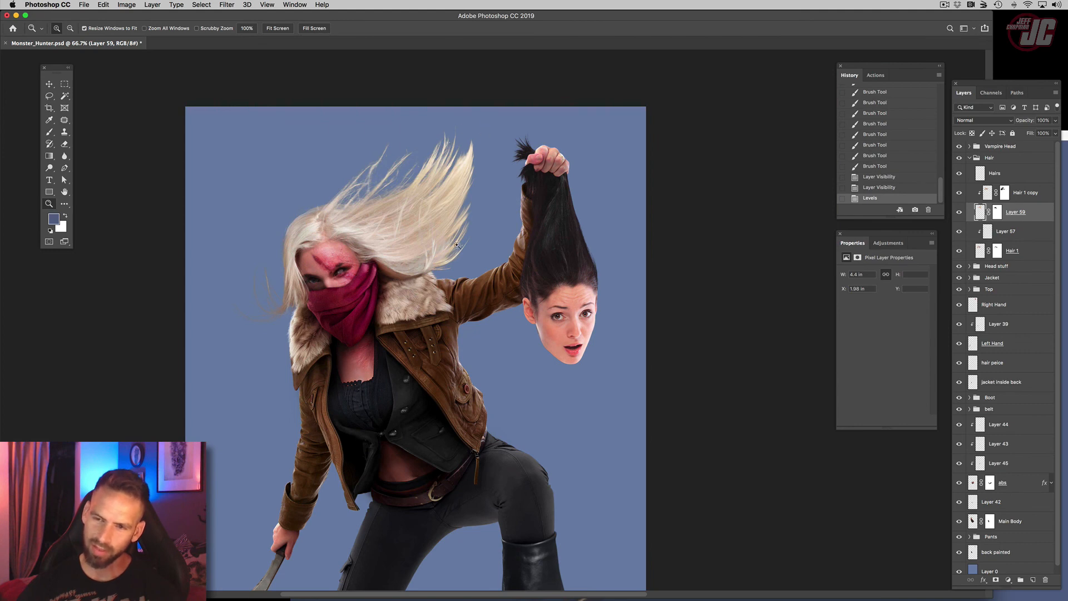
pyautogui.moveTo(232, 263)
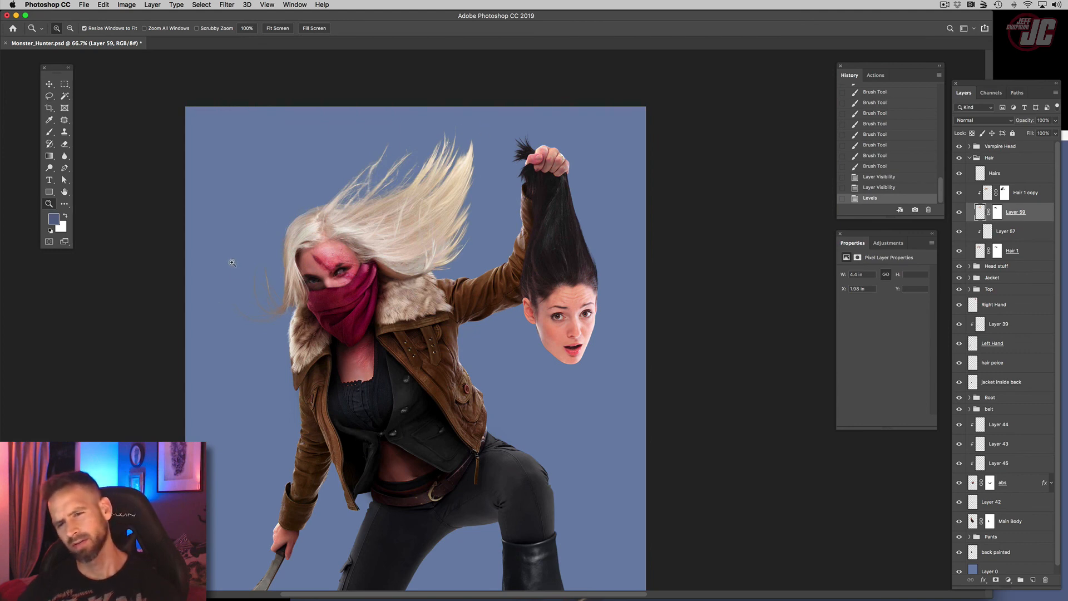